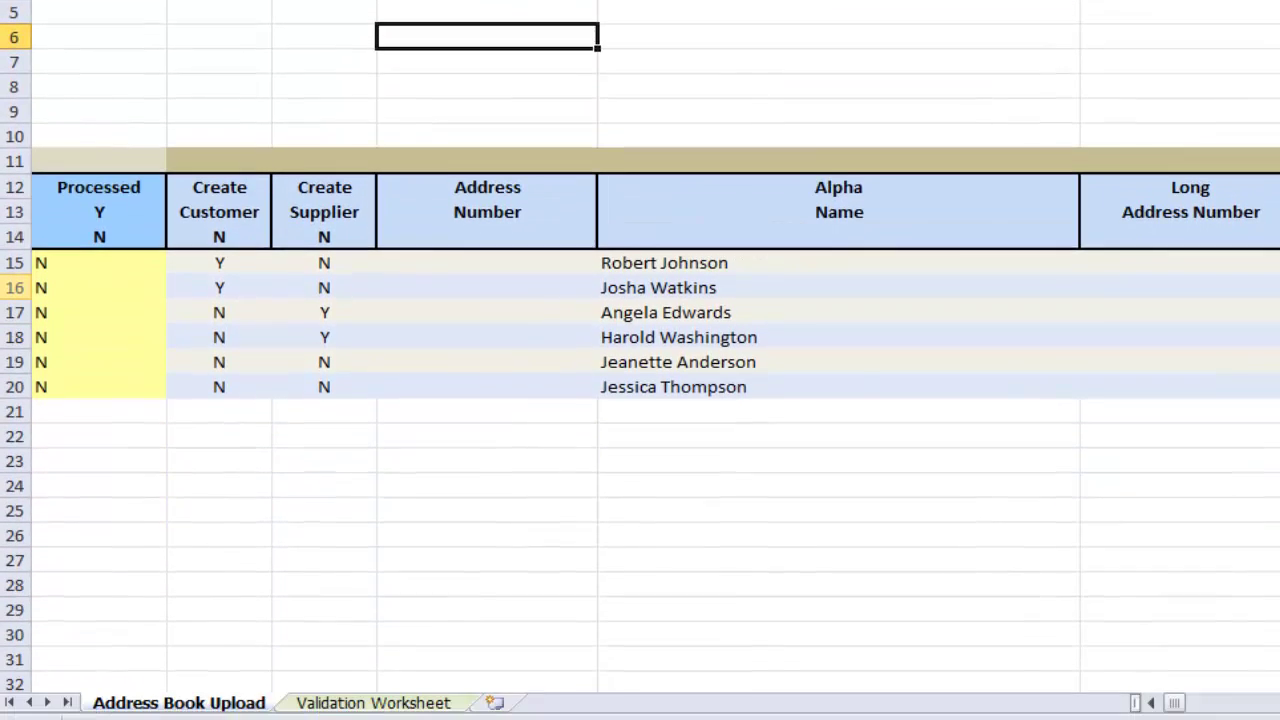
Switch to the Validation Worksheet and bring up the JD Edwards EnterpriseOne login prompt.
scroll("down", 3)
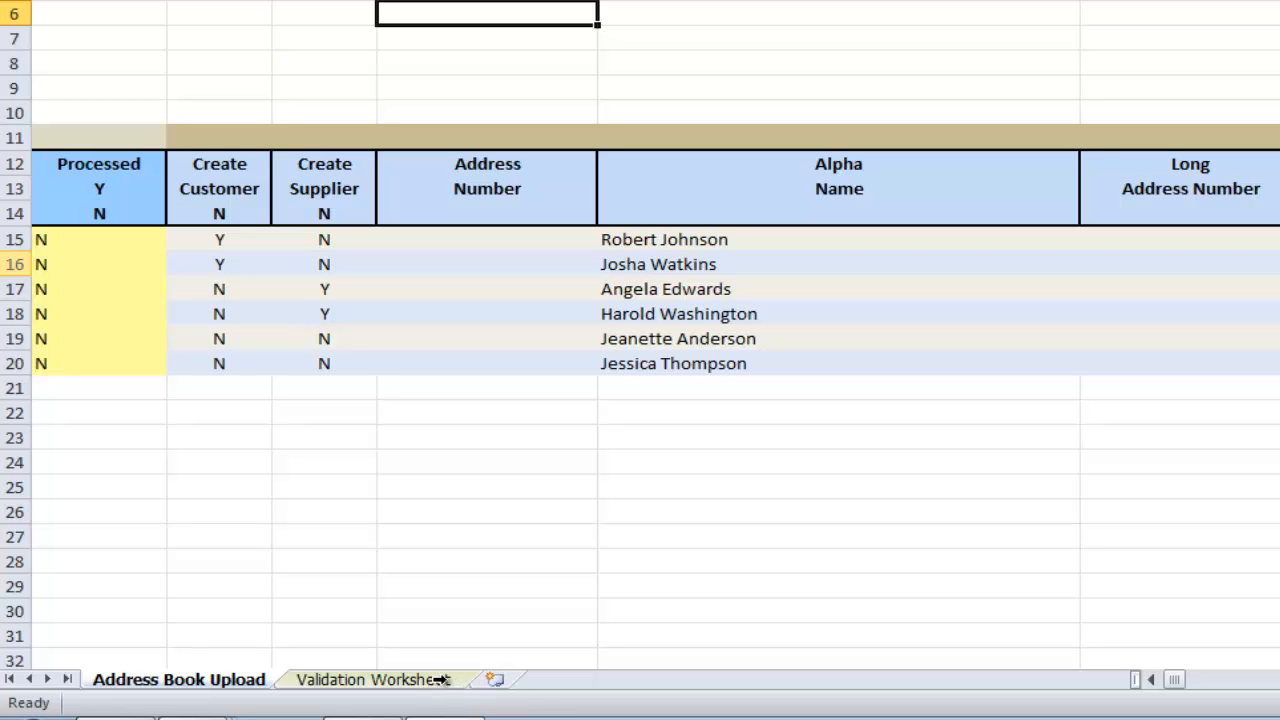
left_click(370, 680)
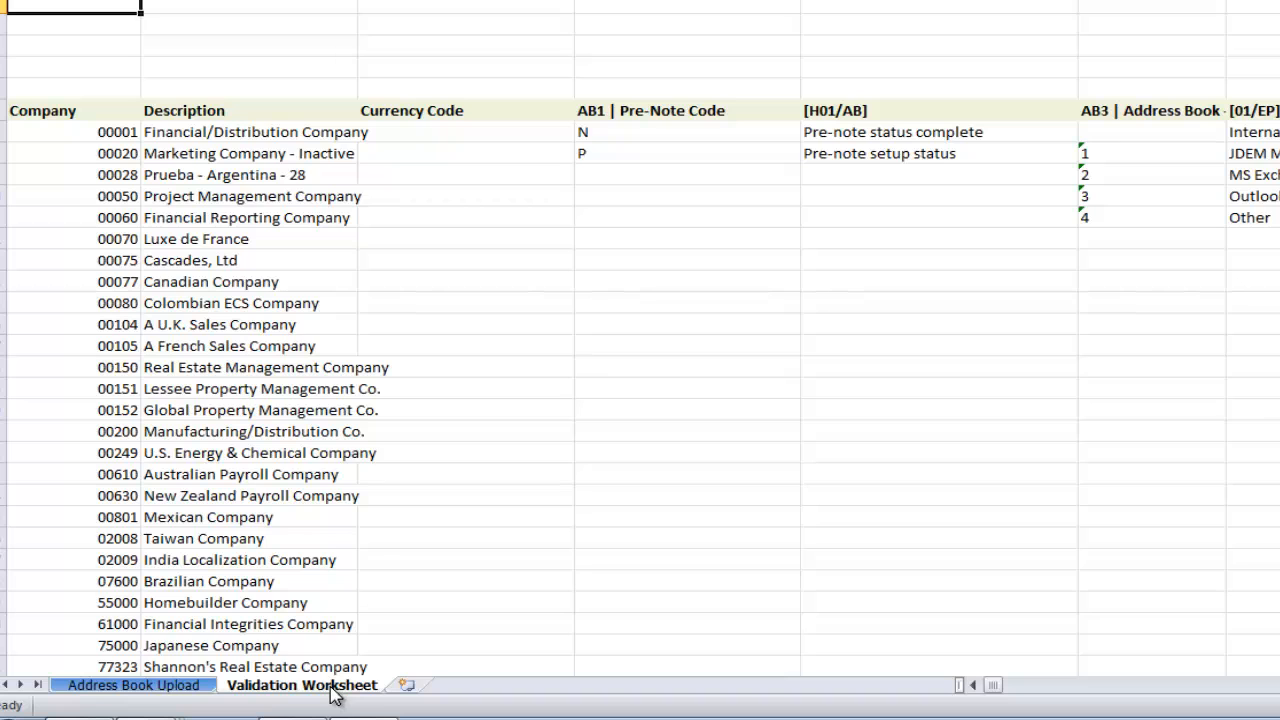
left_click(836, 110)
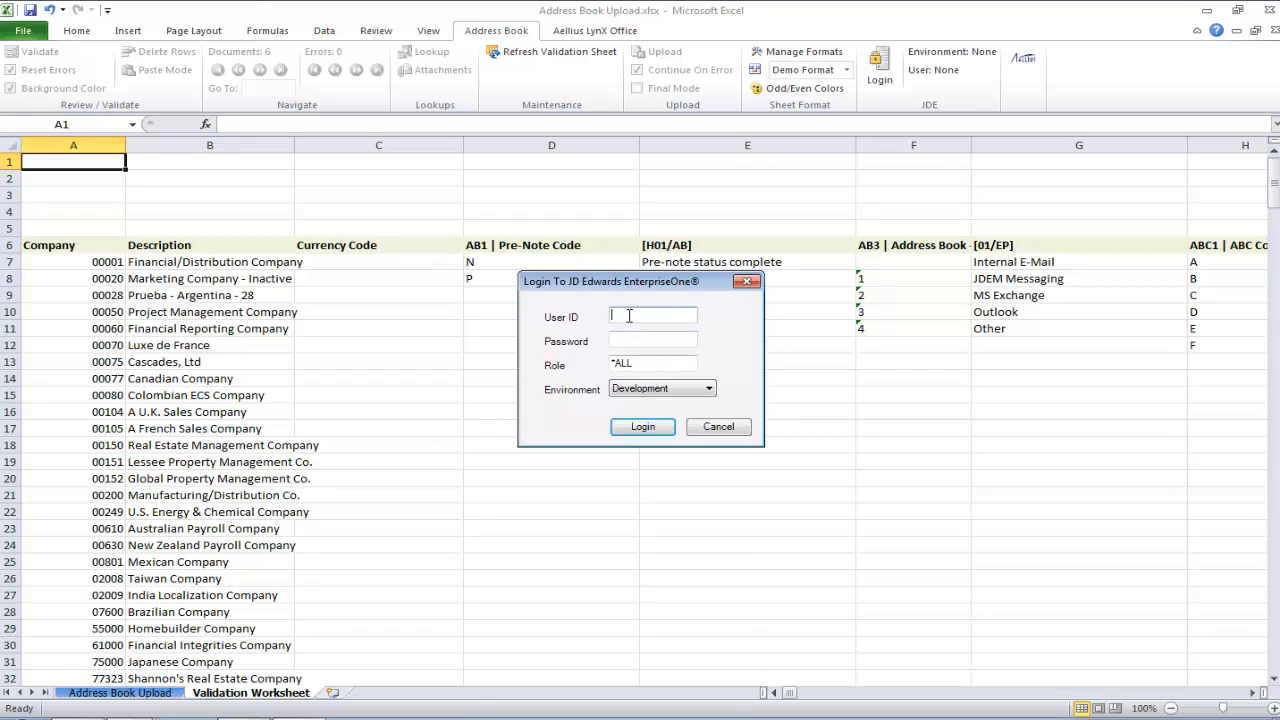
Log in as LYNX, confirm the lookup refresh, and return to the Address Book Upload sheet.
type("LYNX")
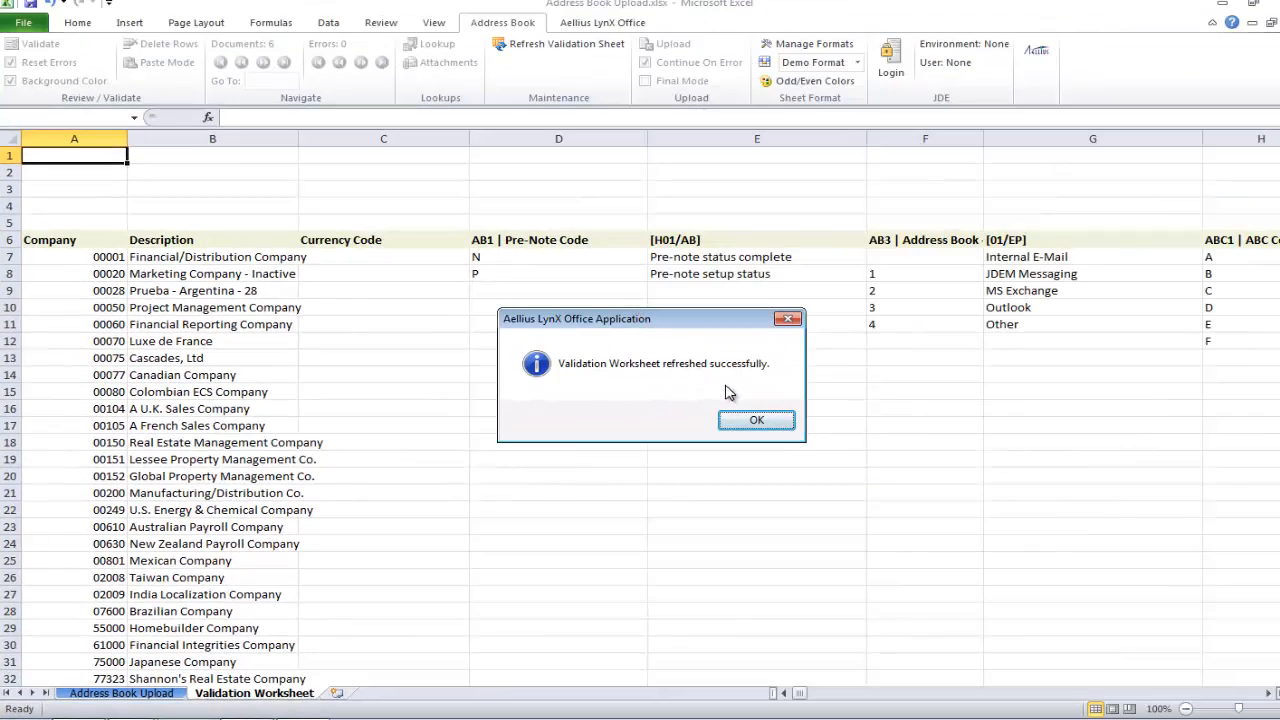
left_click(756, 420)
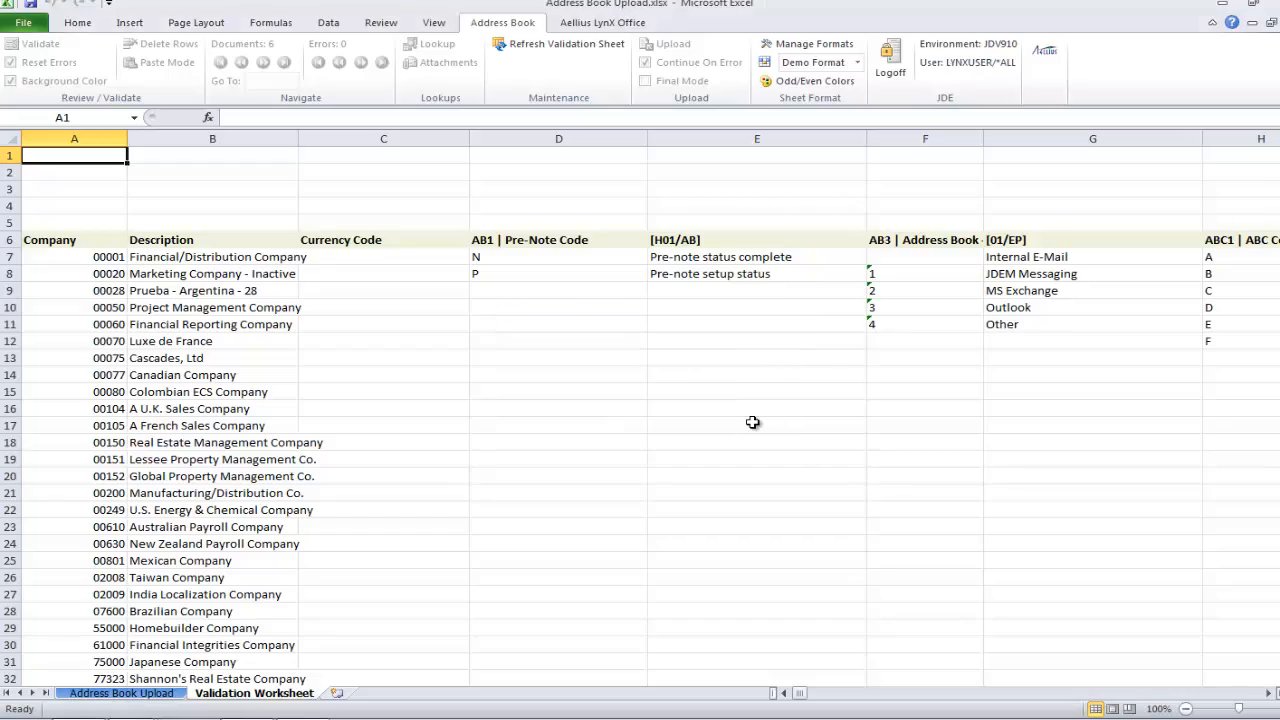
left_click(136, 692)
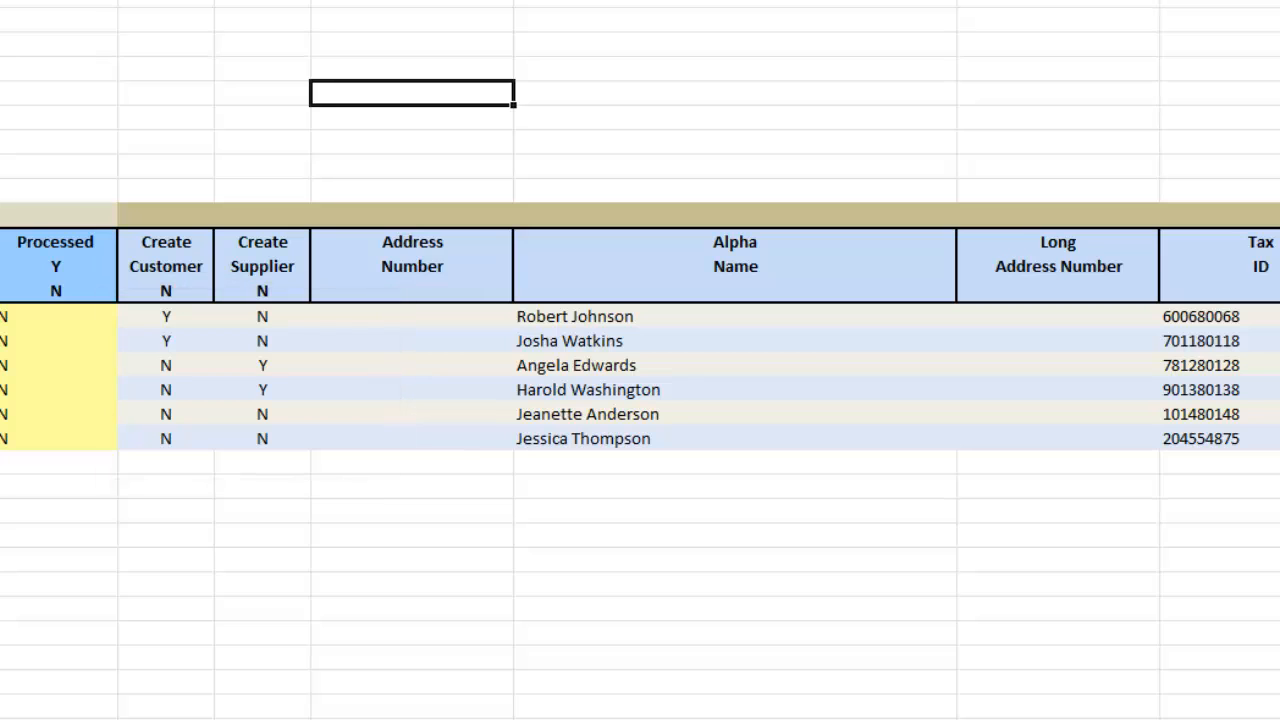
scroll("right", 3)
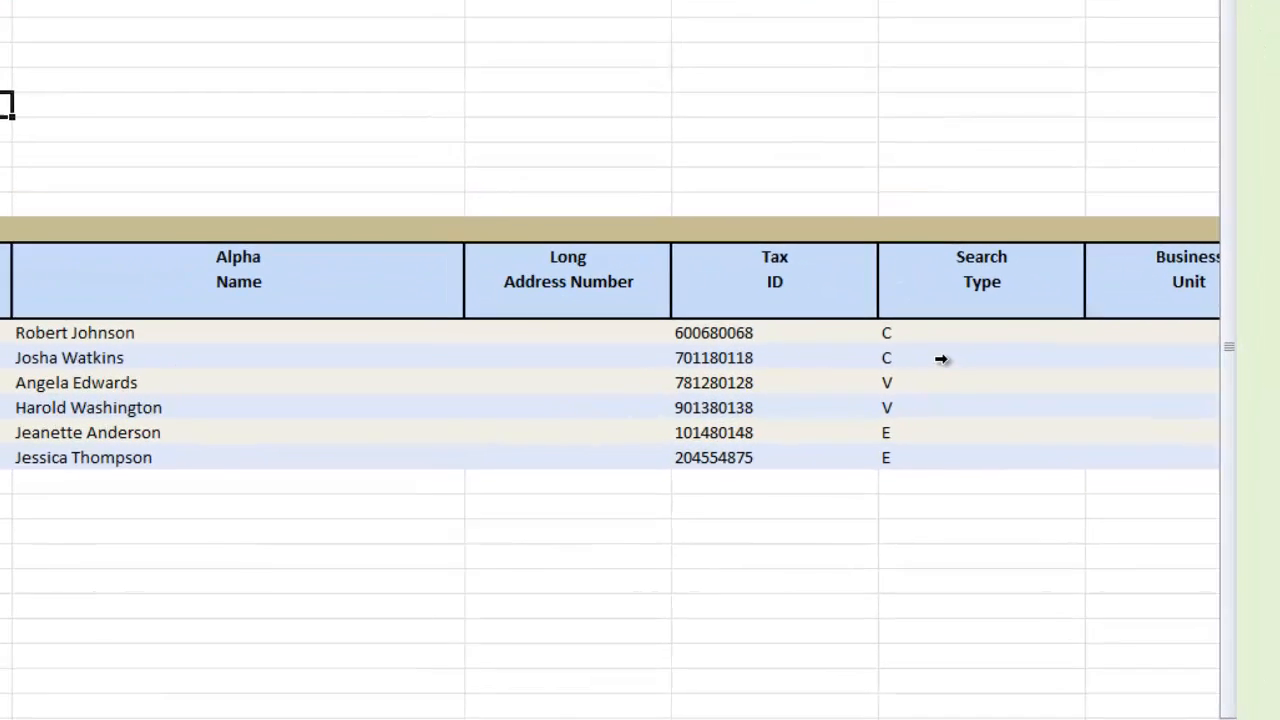
left_click(976, 356)
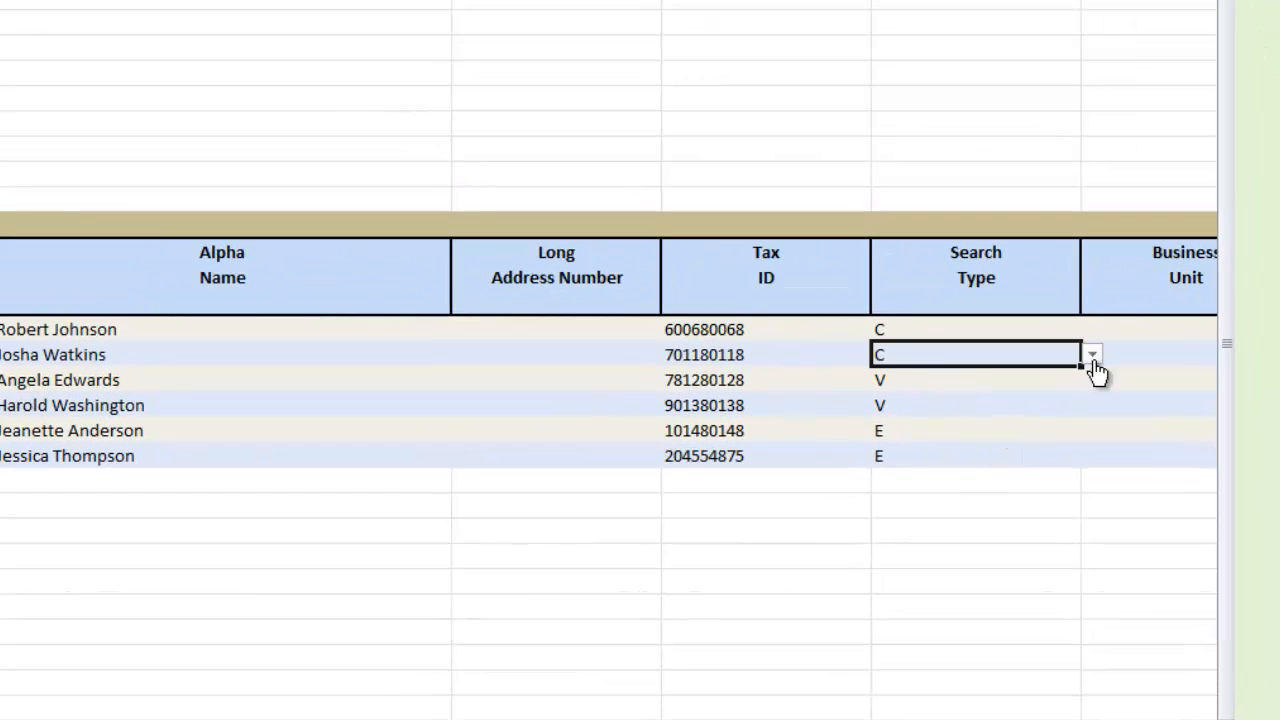
left_click(1092, 354)
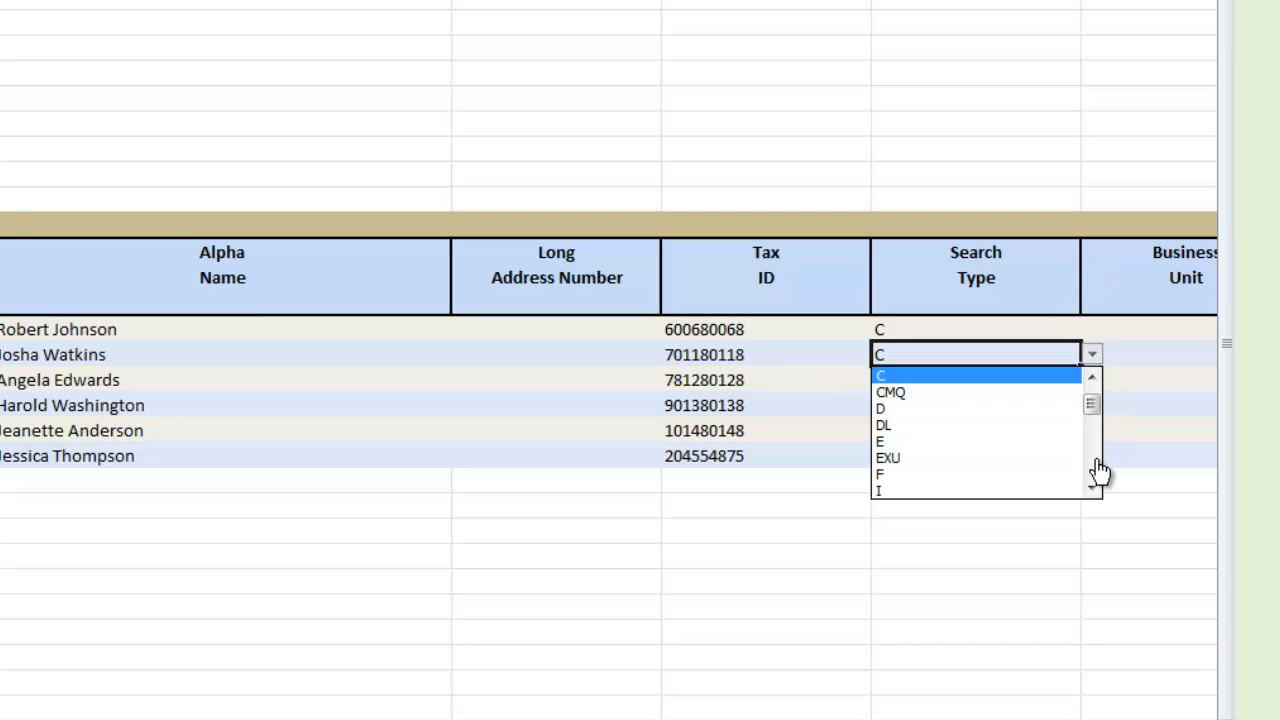
scroll("down", 3)
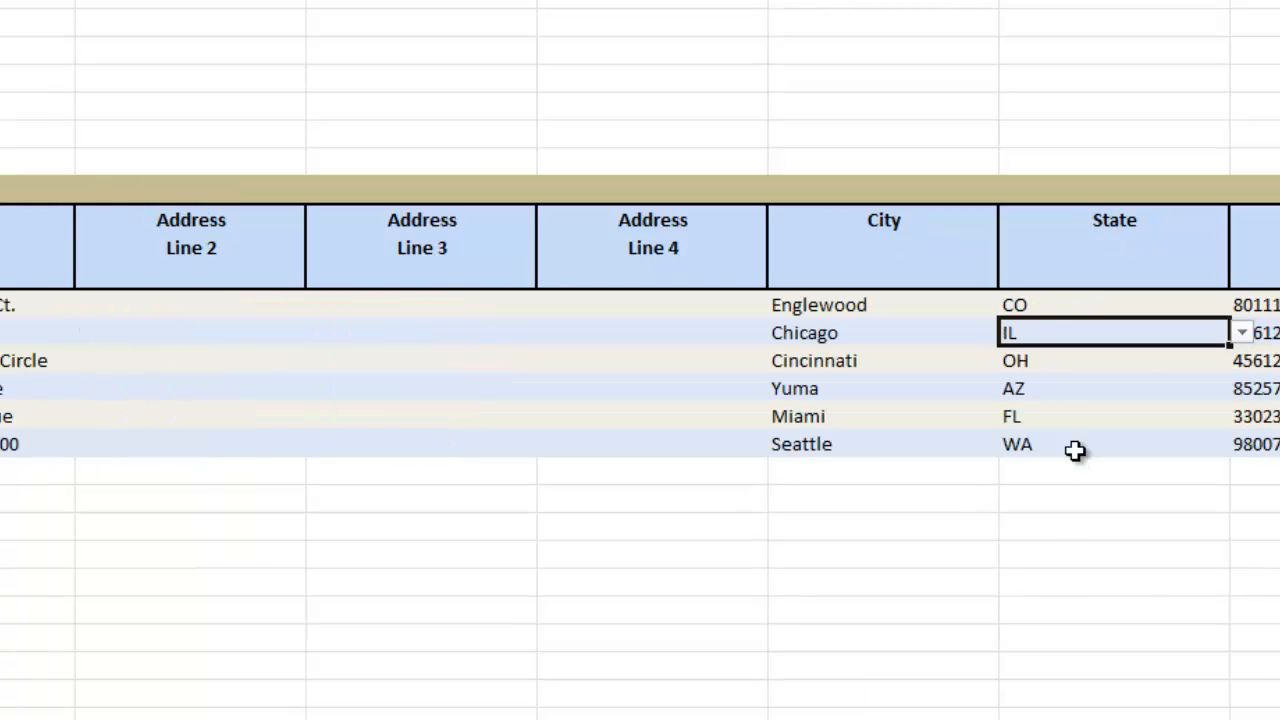
left_click(1236, 388)
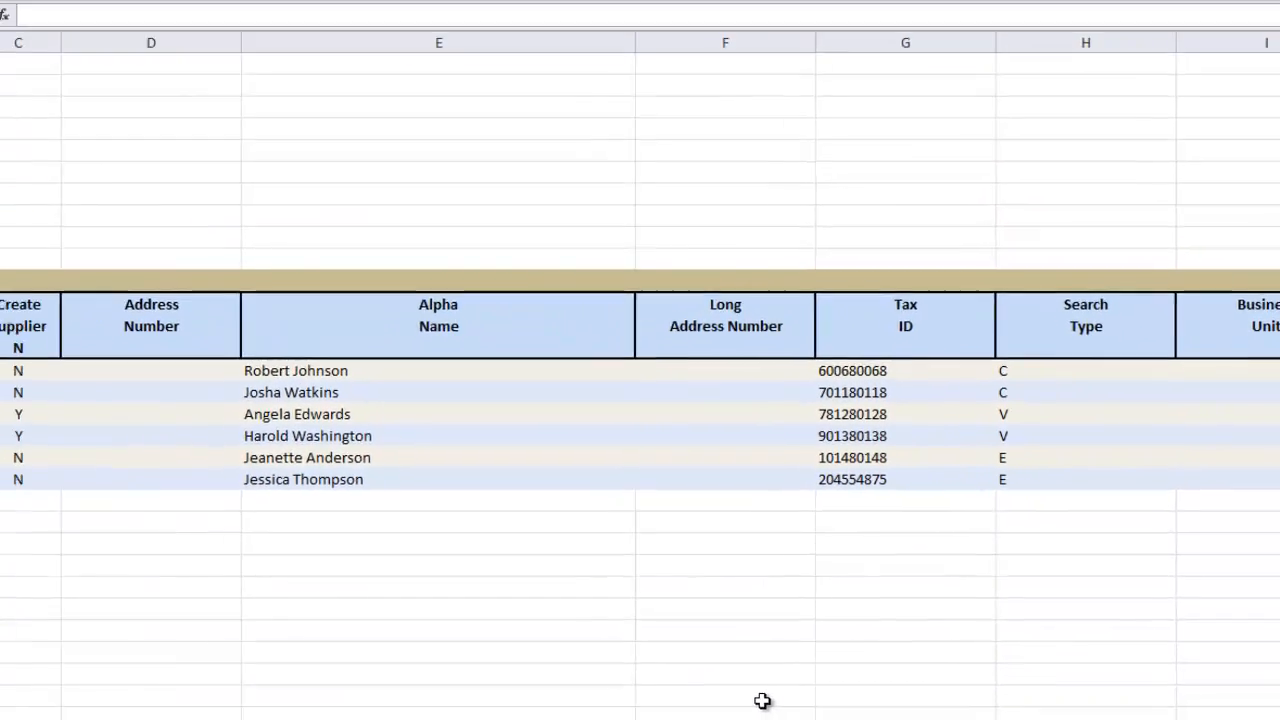
left_click(340, 20)
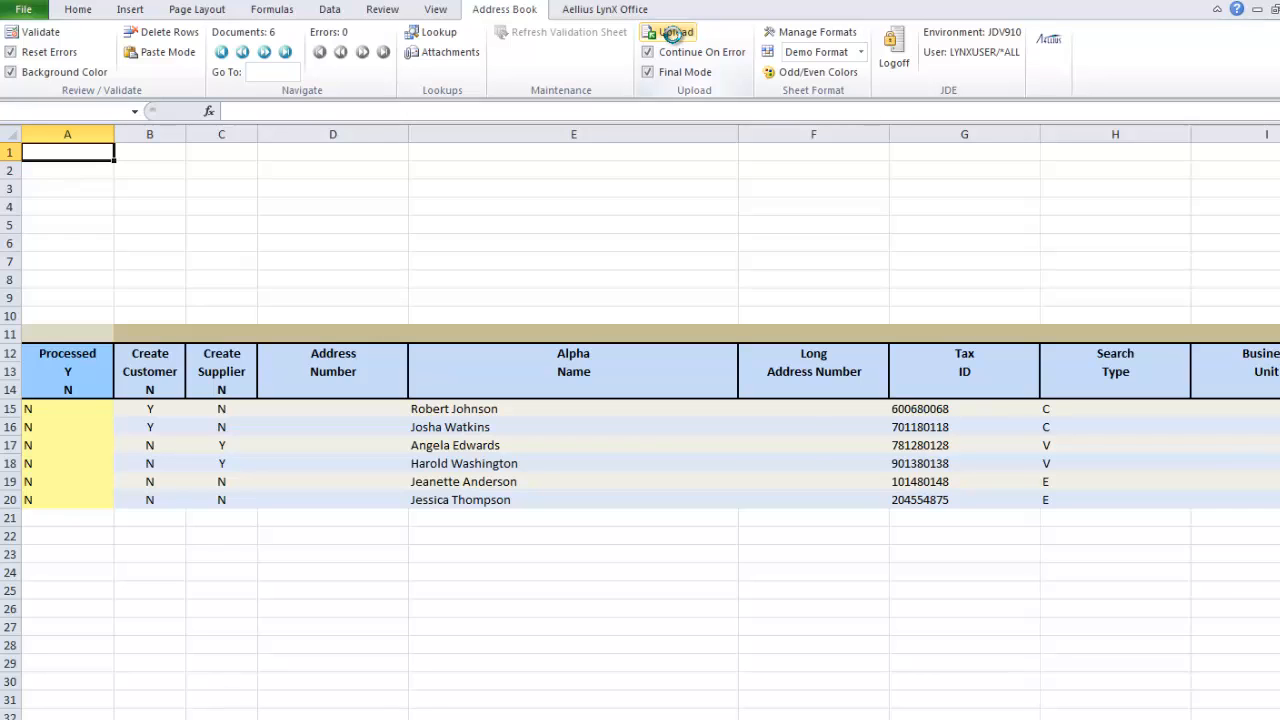
Upload the six records in Final Mode, confirm success, and open record 5941 in JD Edwards.
left_click(668, 32)
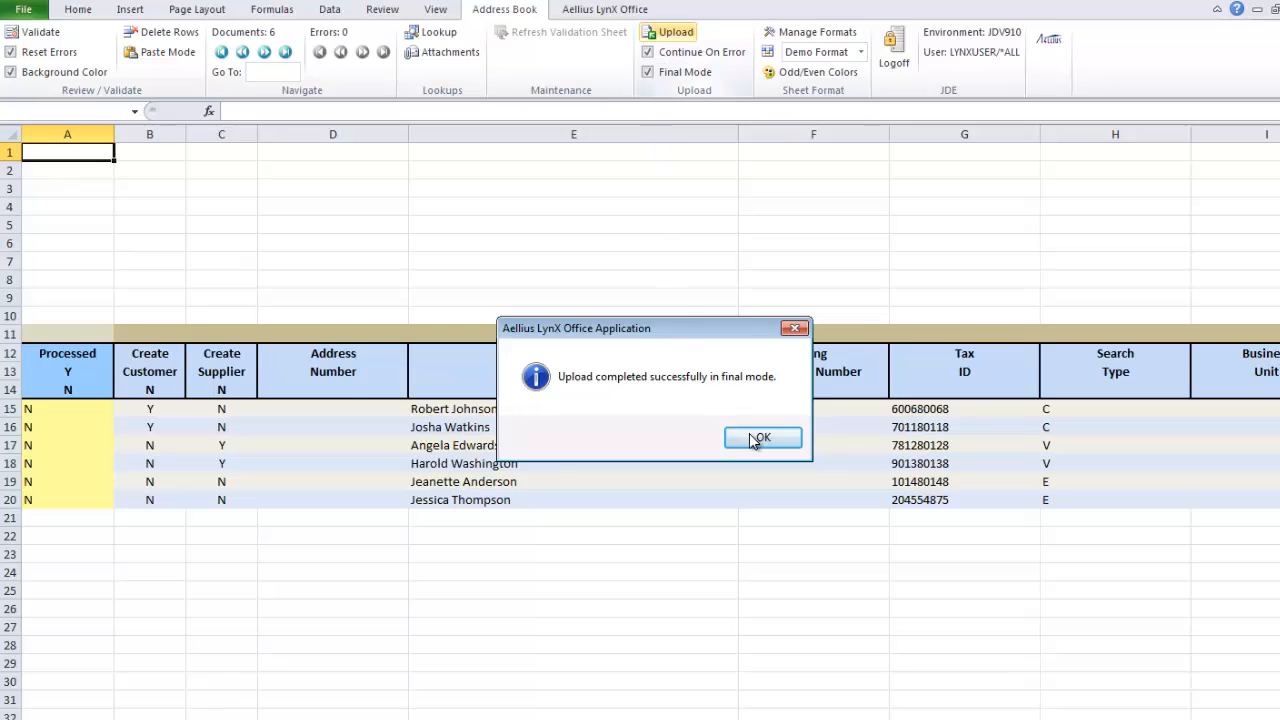
left_click(764, 438)
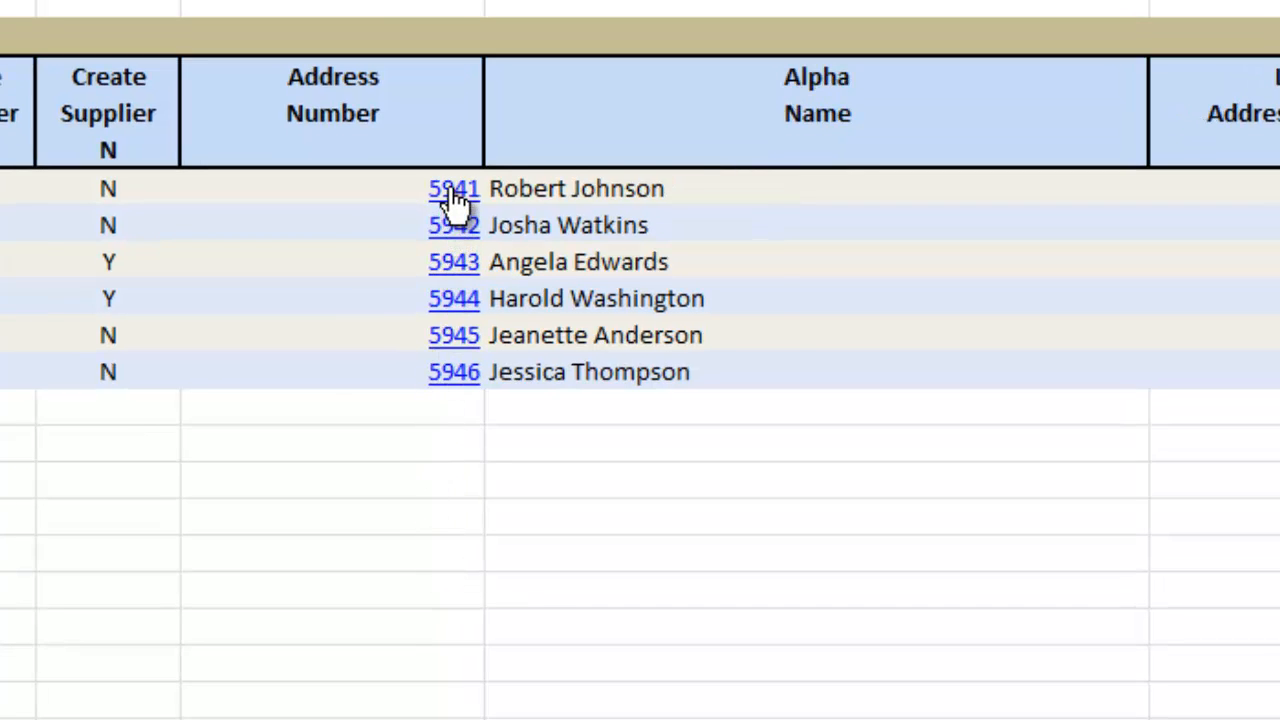
left_click(452, 188)
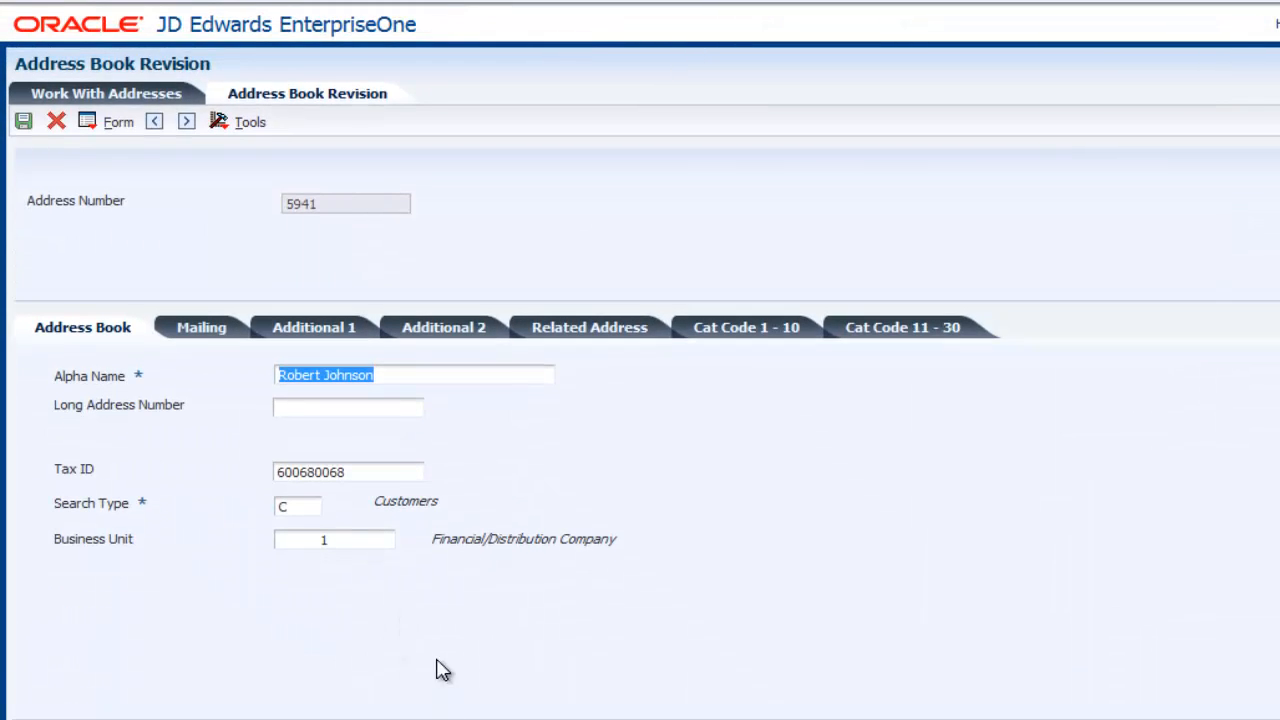
left_click(348, 472)
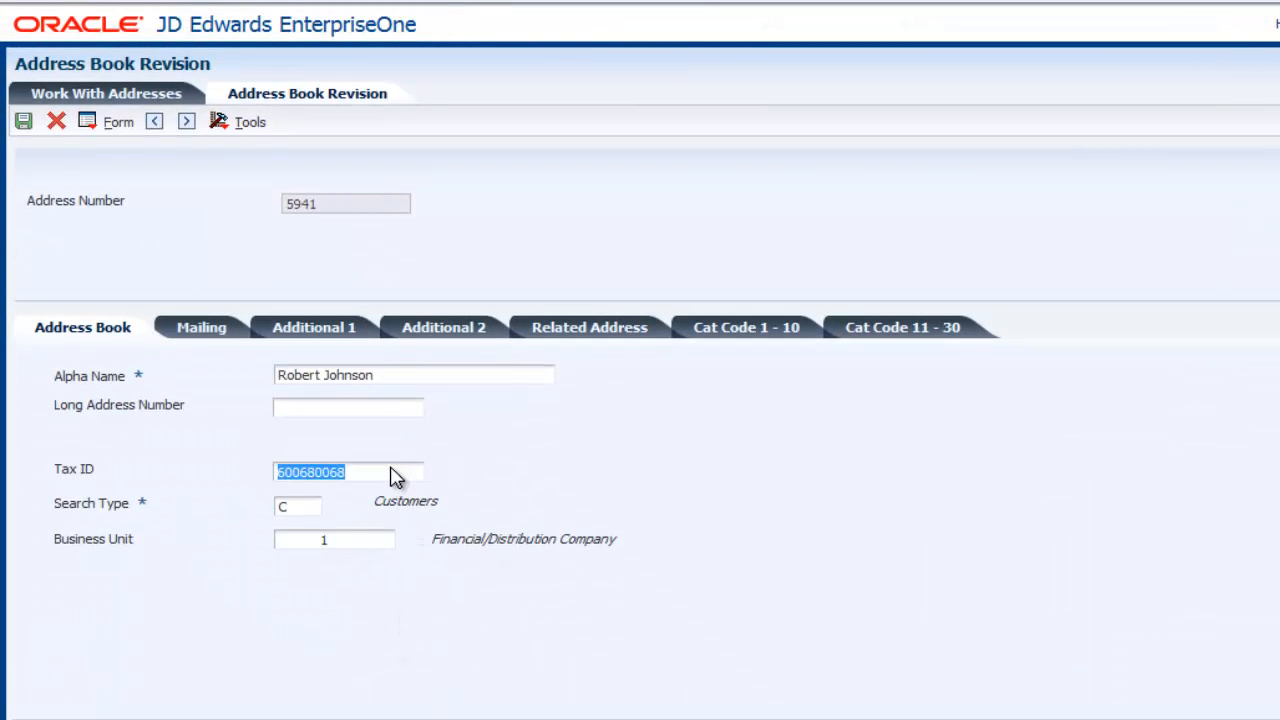
mouse_move(204, 328)
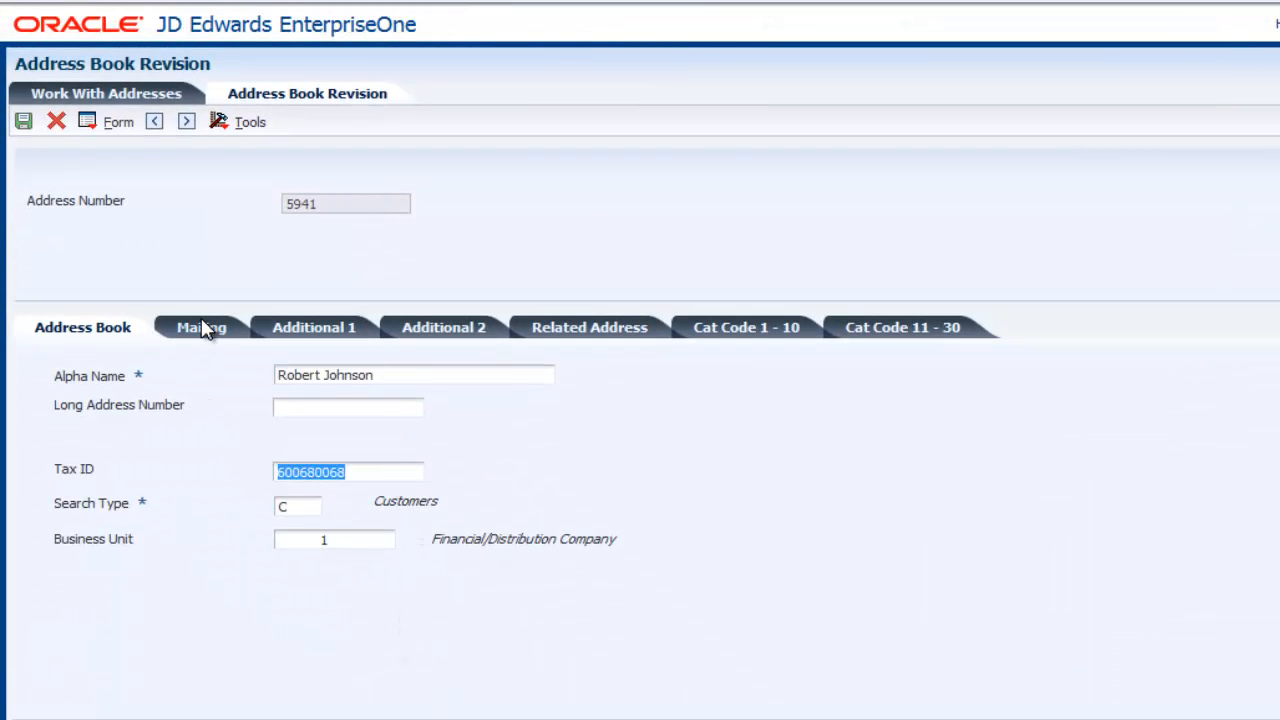
left_click(200, 328)
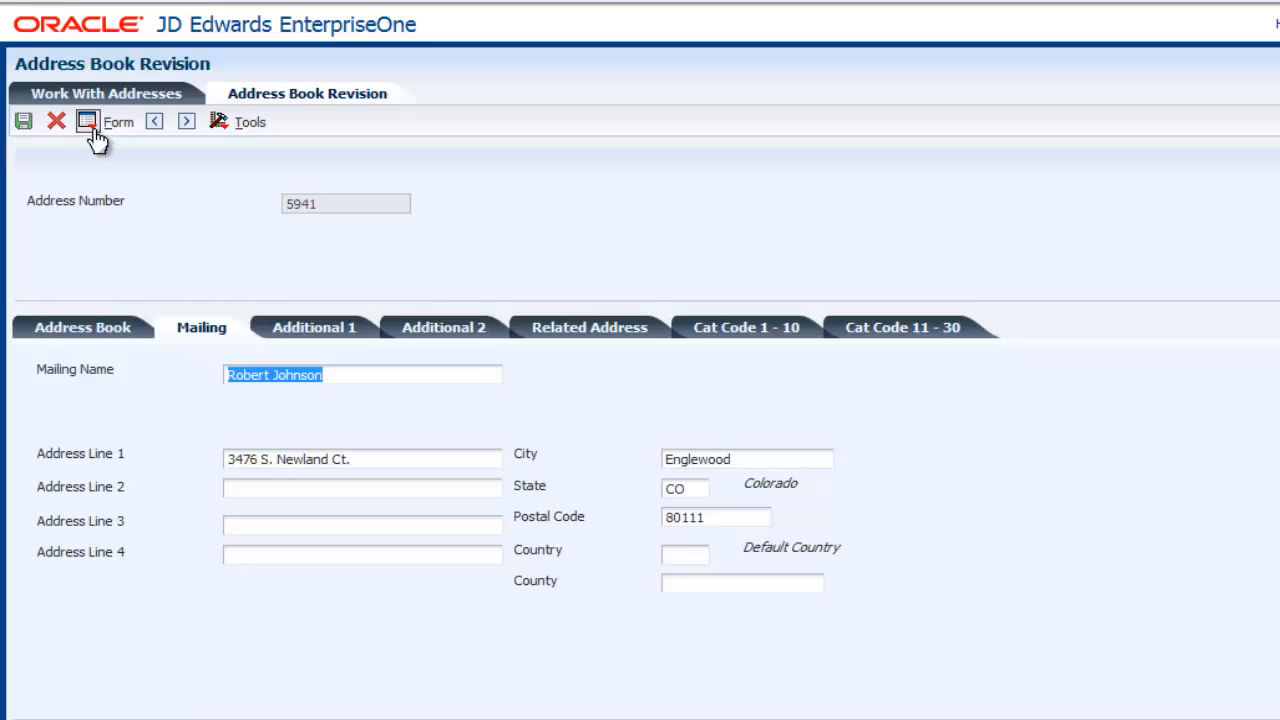
left_click(100, 122)
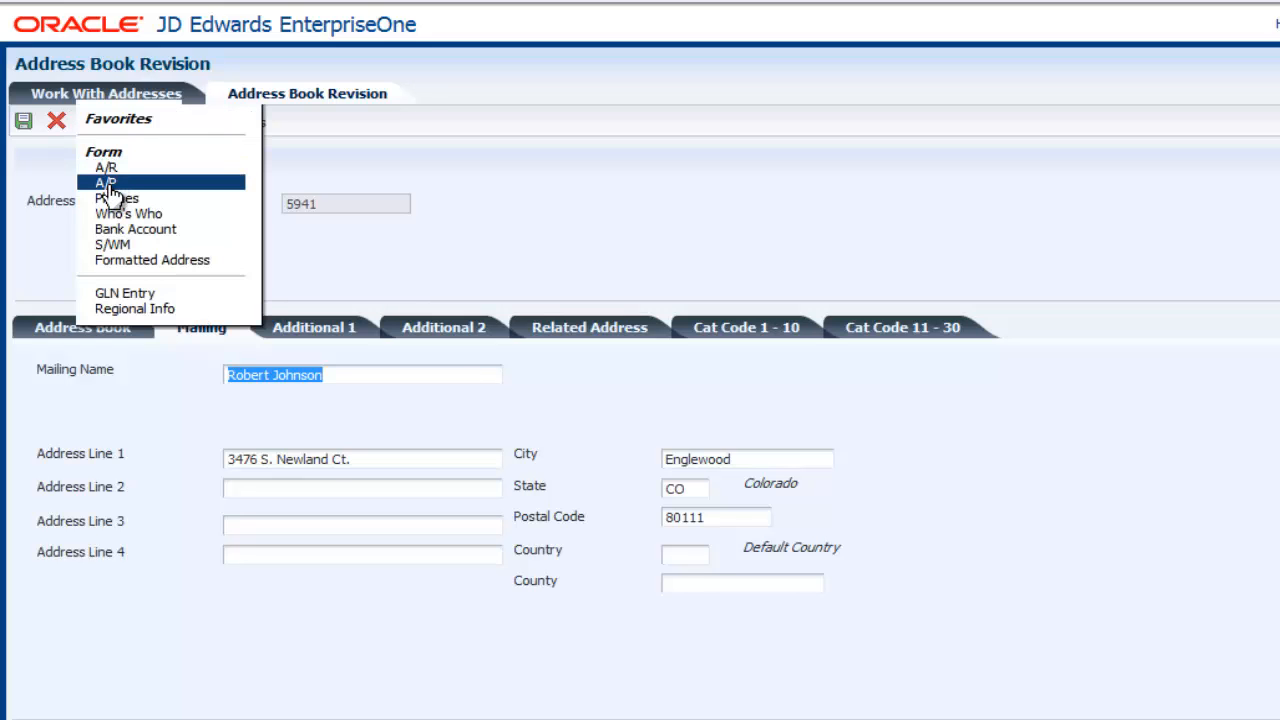
mouse_move(104, 164)
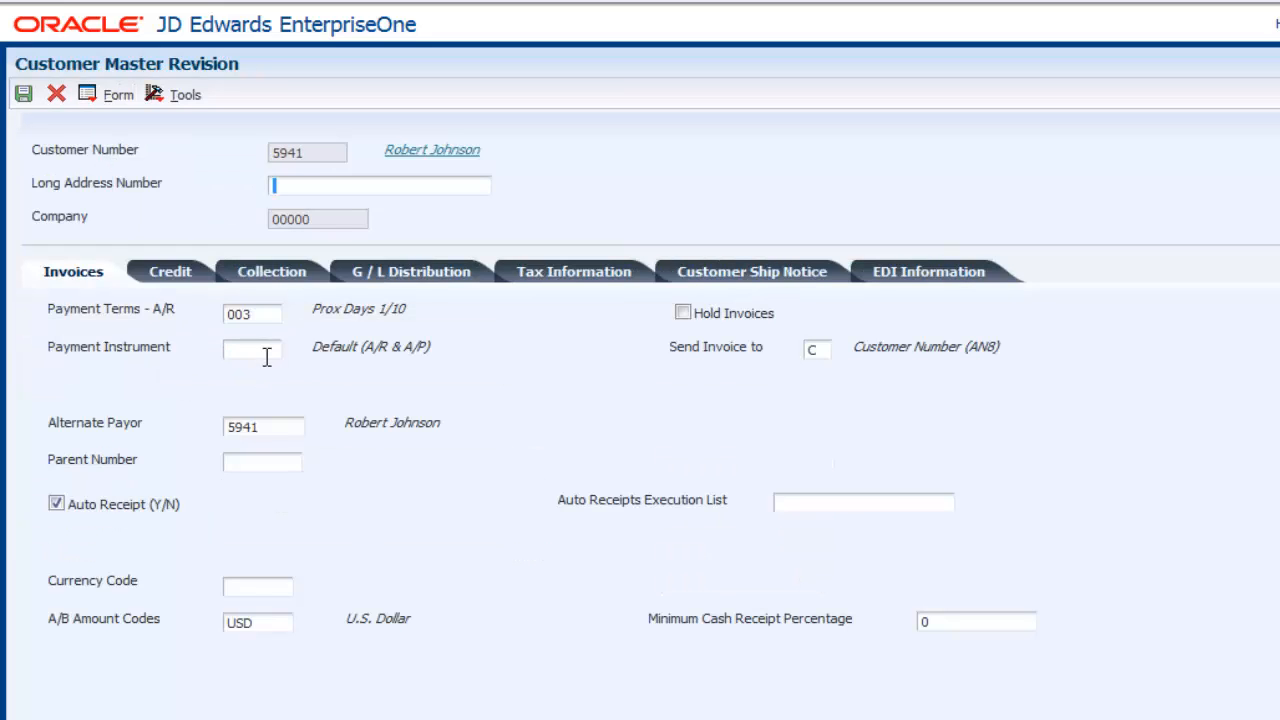
left_click(252, 312)
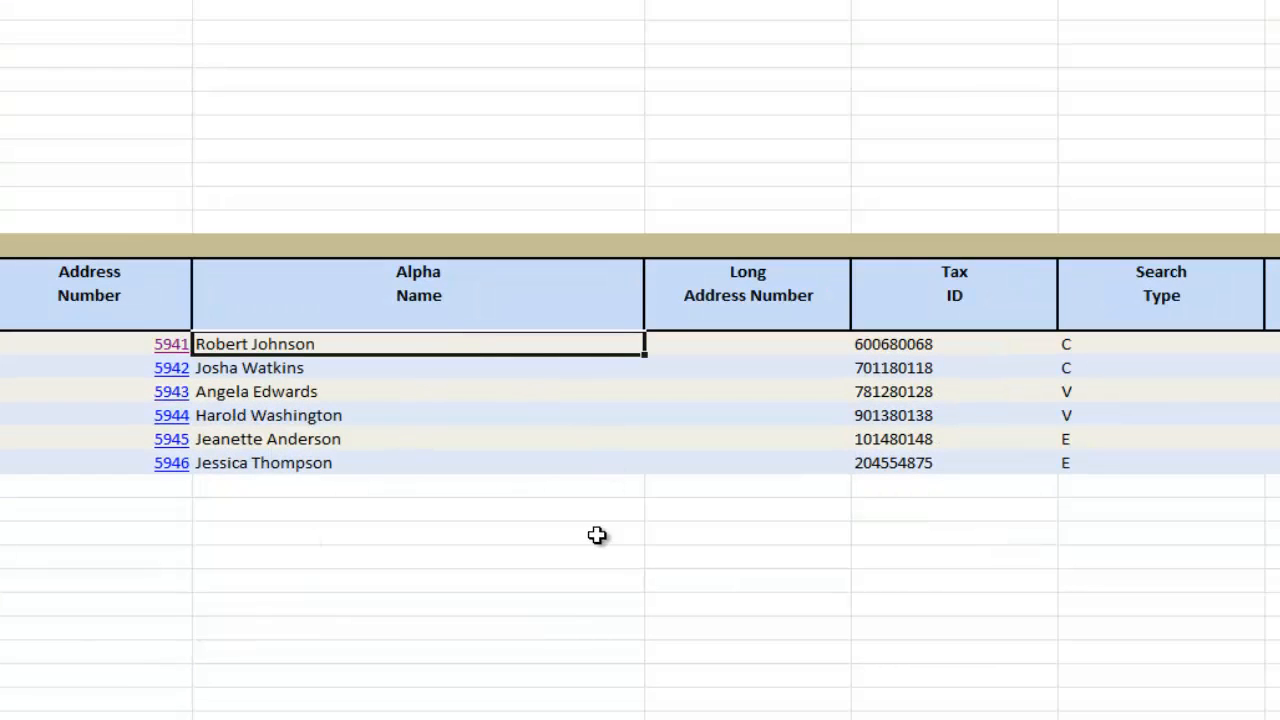
scroll("right", 3)
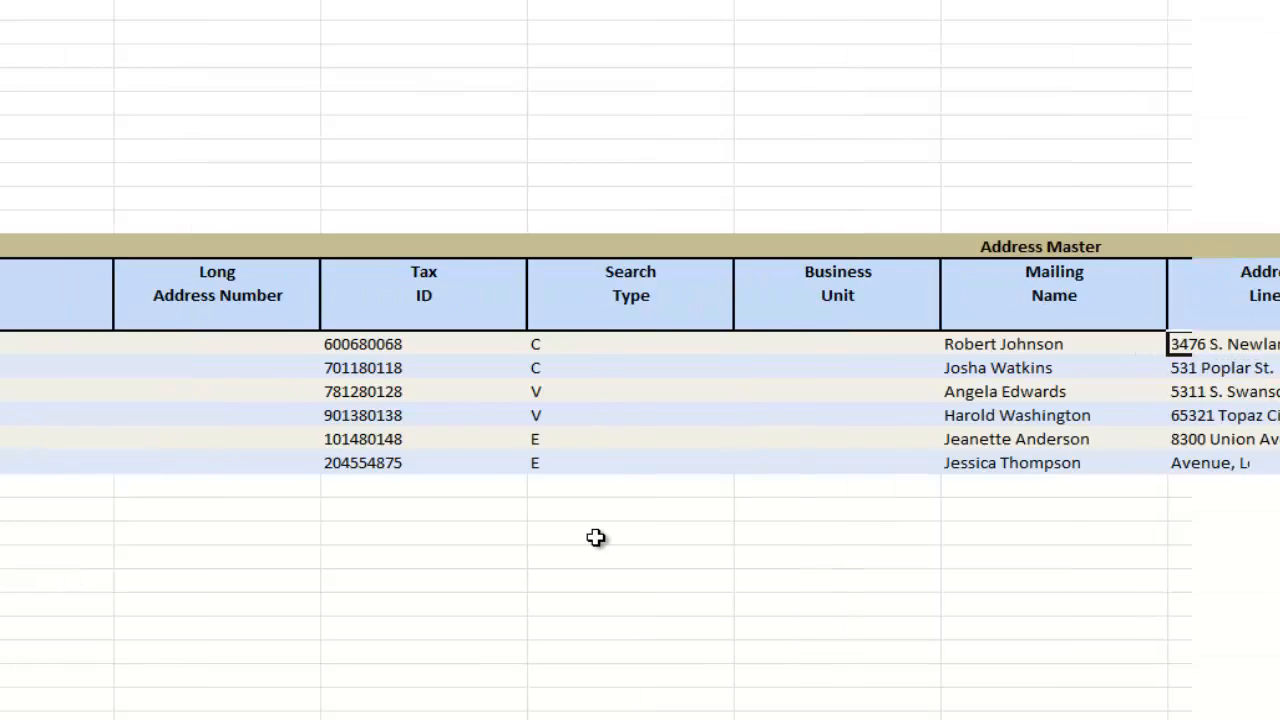
scroll("right", 3)
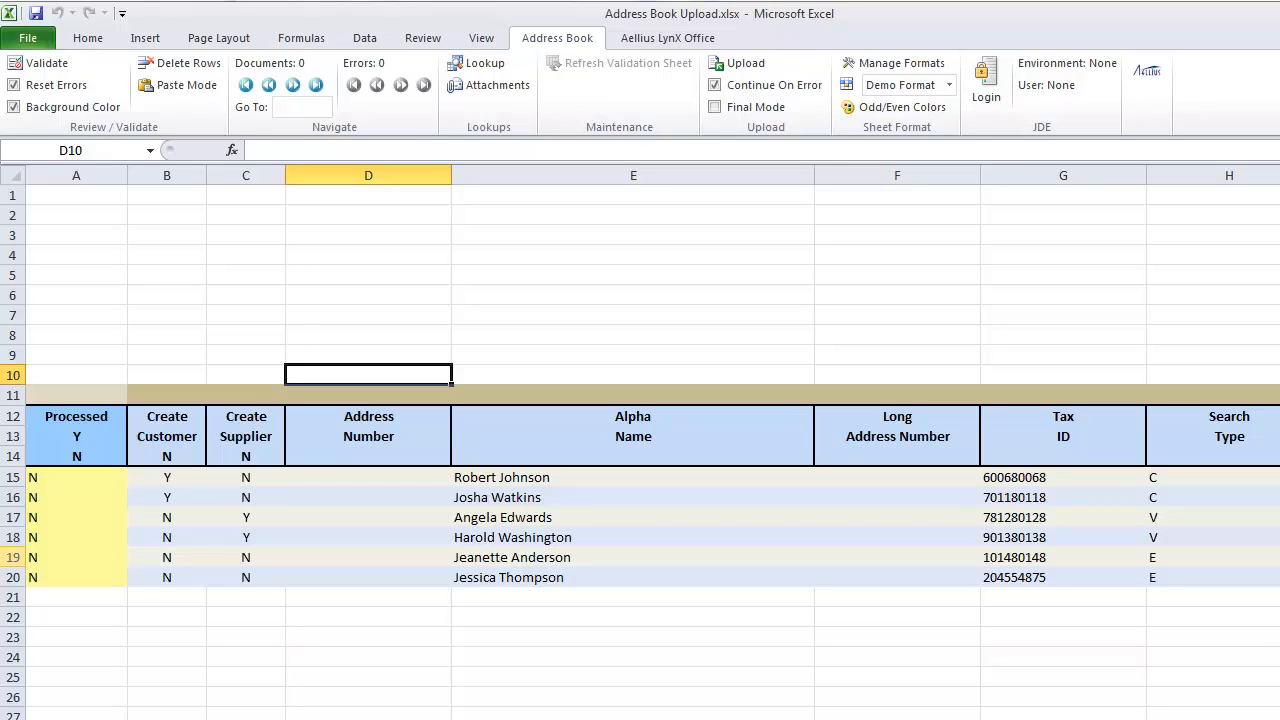
mouse_move(128, 268)
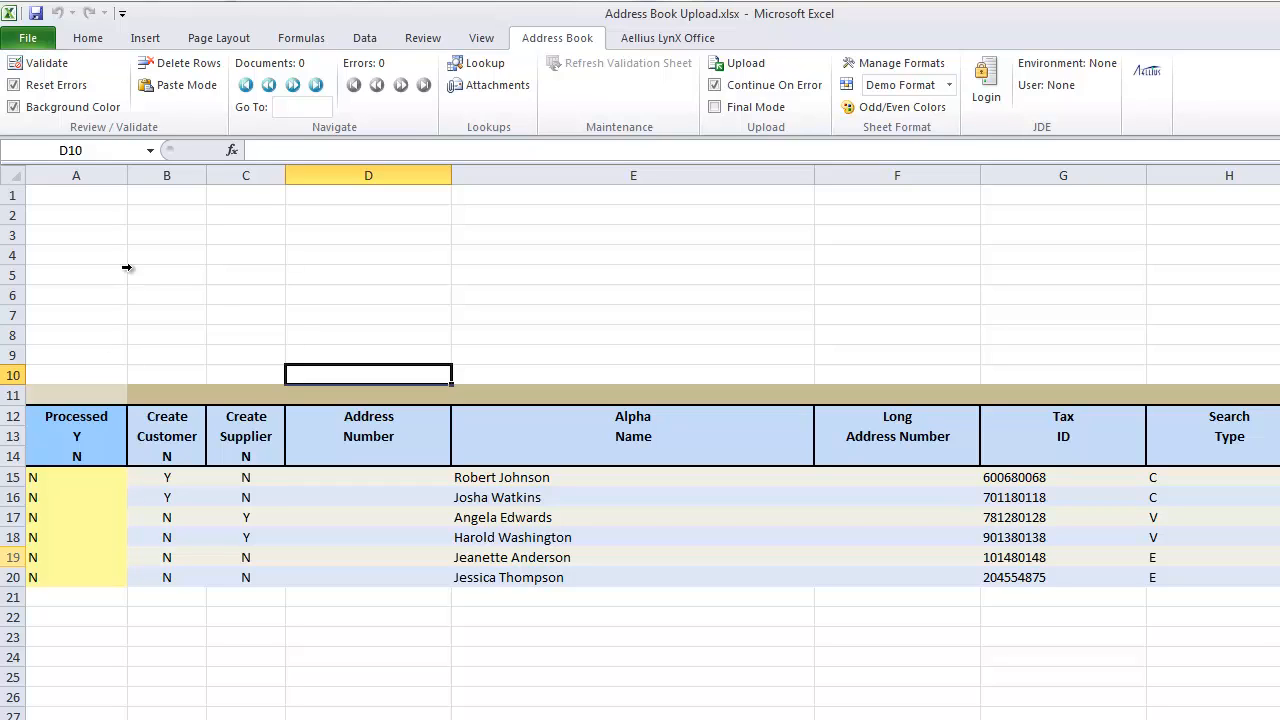
Jump to the first address book document and step forward through the next ones.
left_click(42, 62)
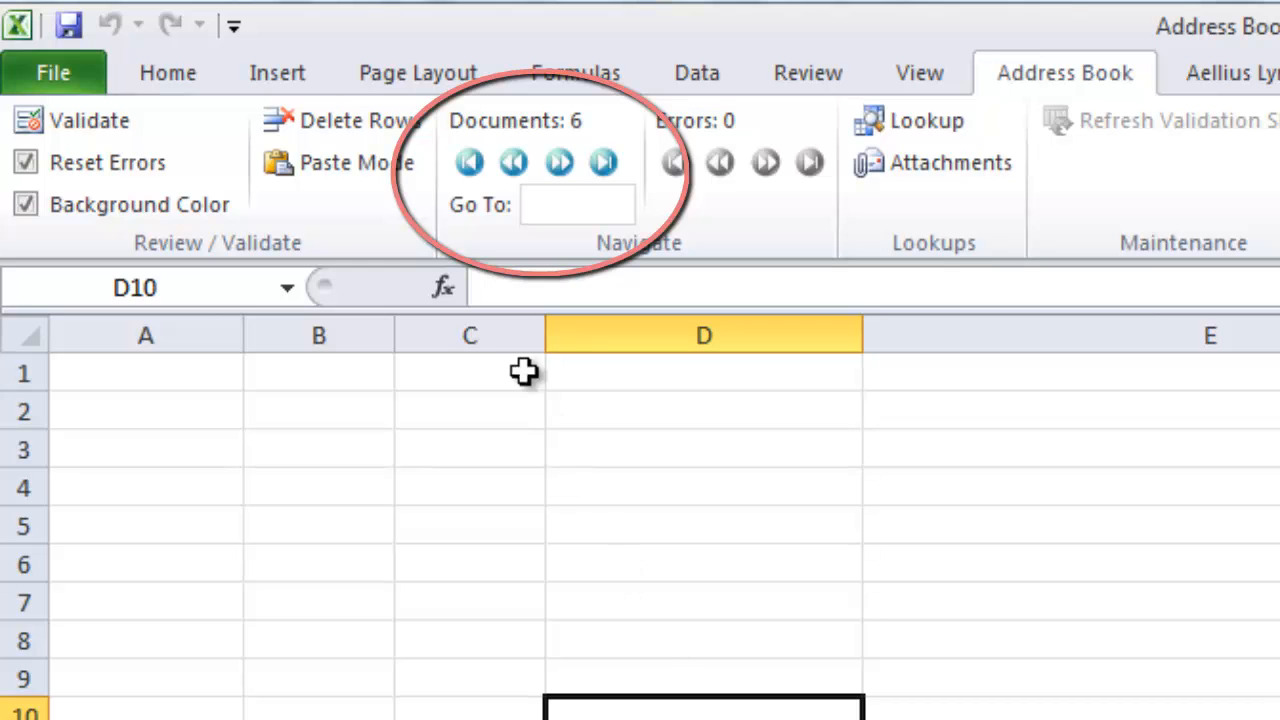
left_click(558, 162)
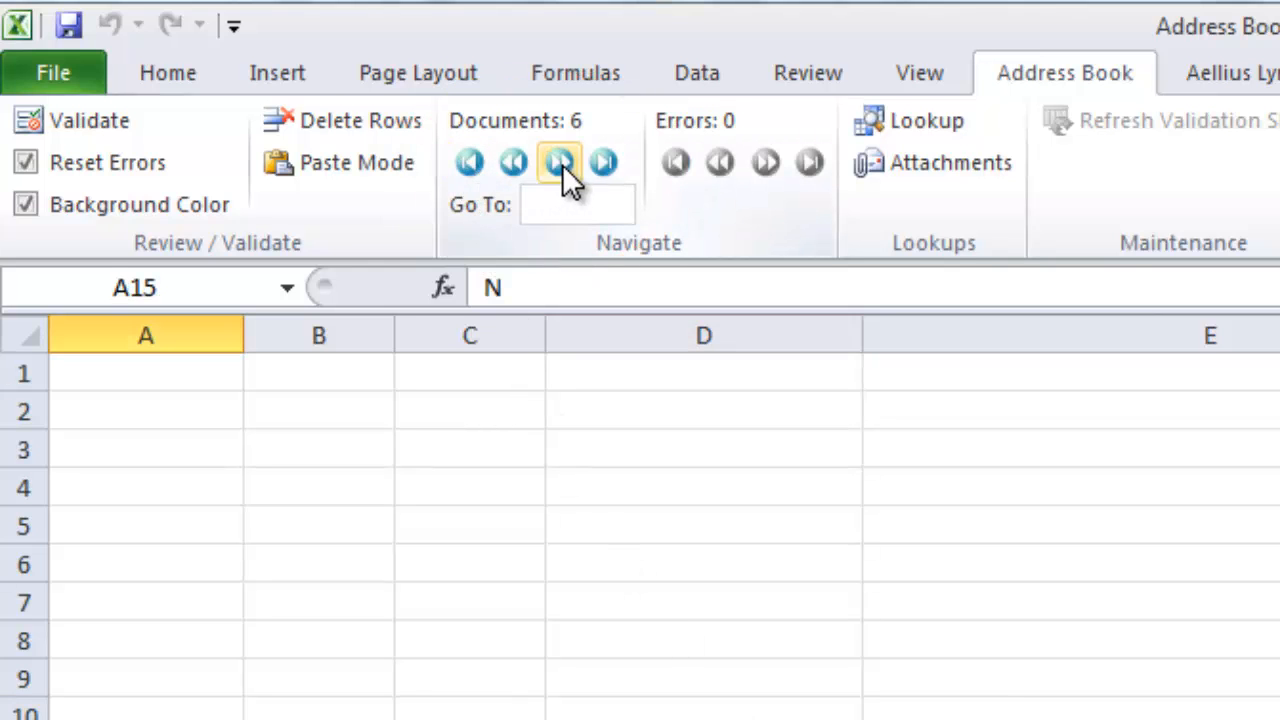
left_click(556, 160)
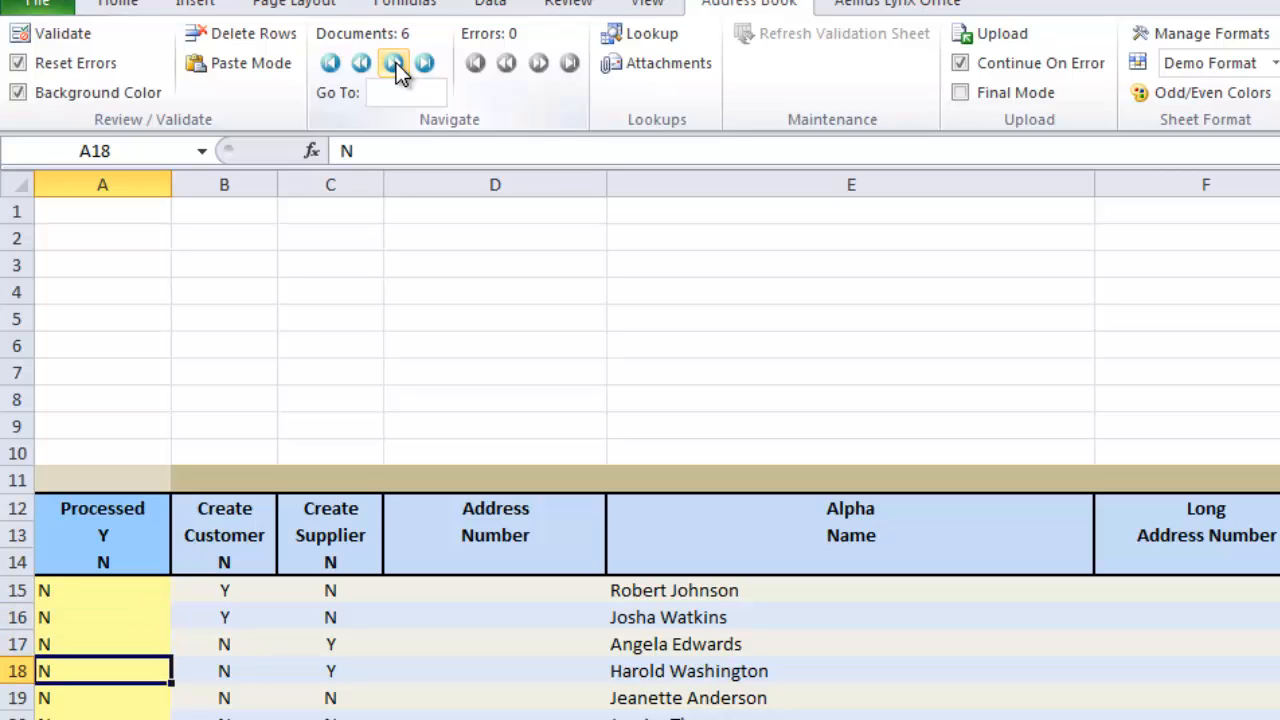
left_click(392, 62)
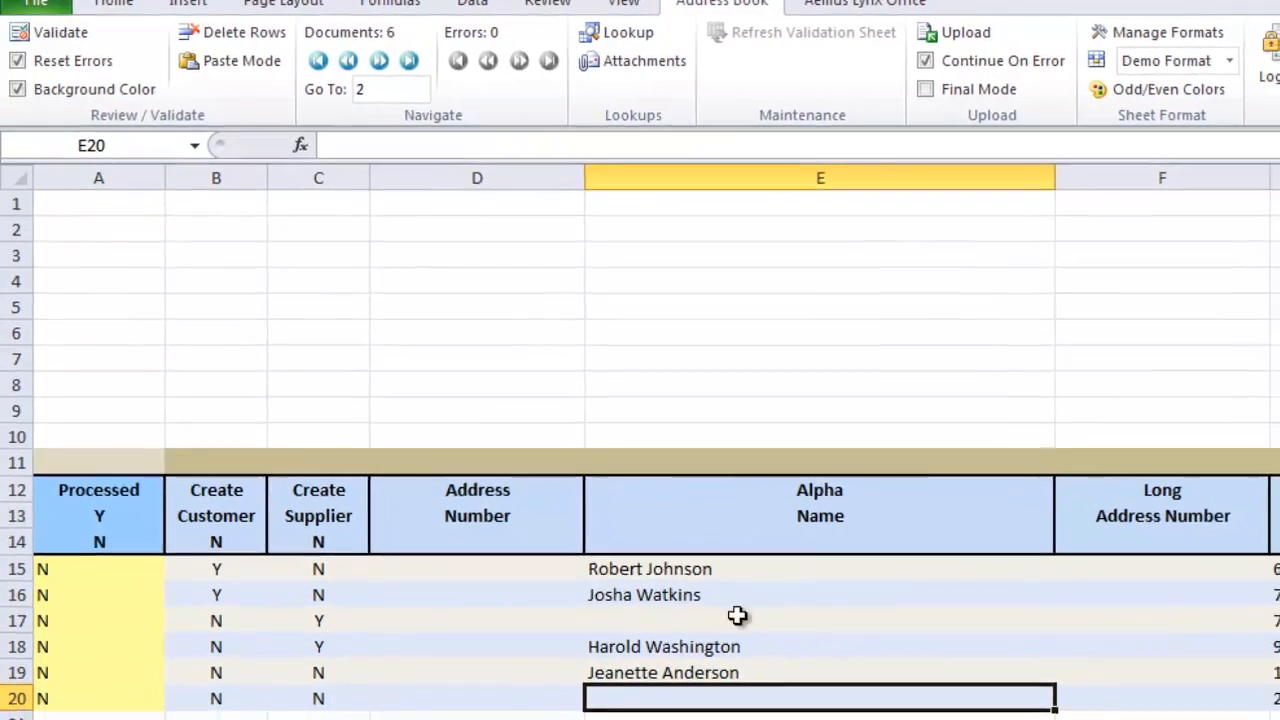
Validate the rows, acknowledge the failure, and jump between the two missing Alpha Name errors.
left_click(62, 32)
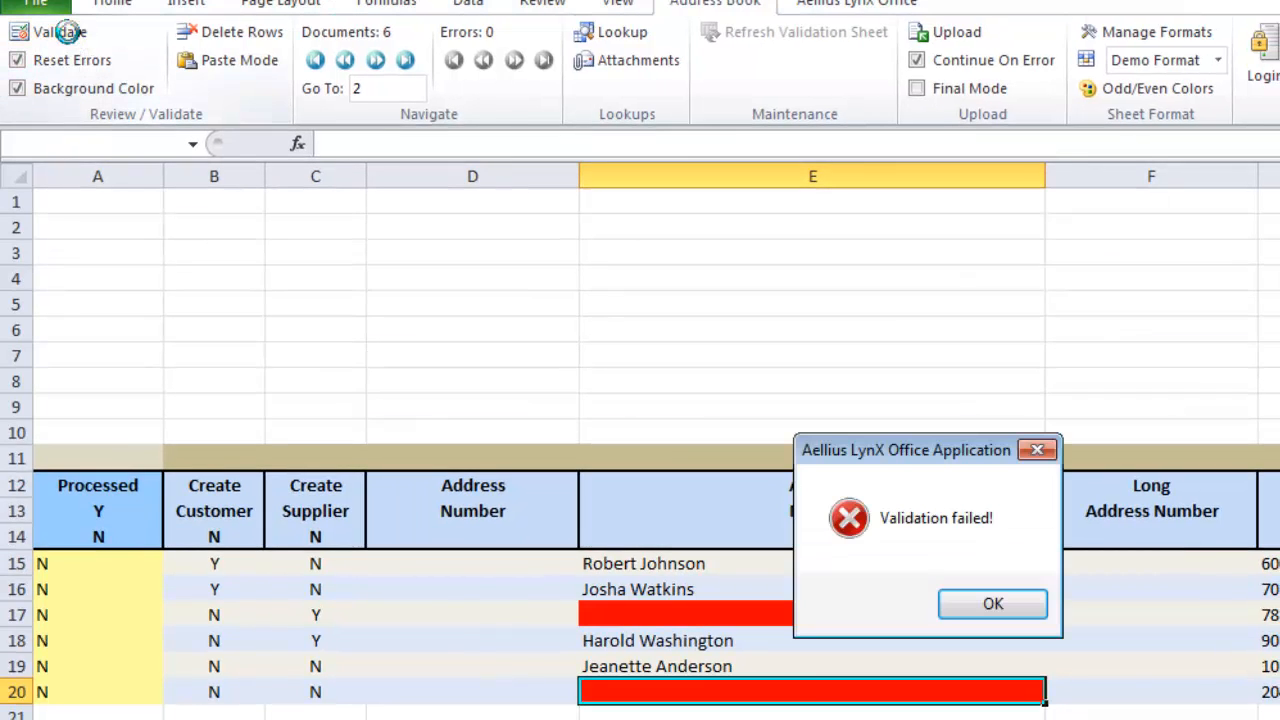
left_click(992, 604)
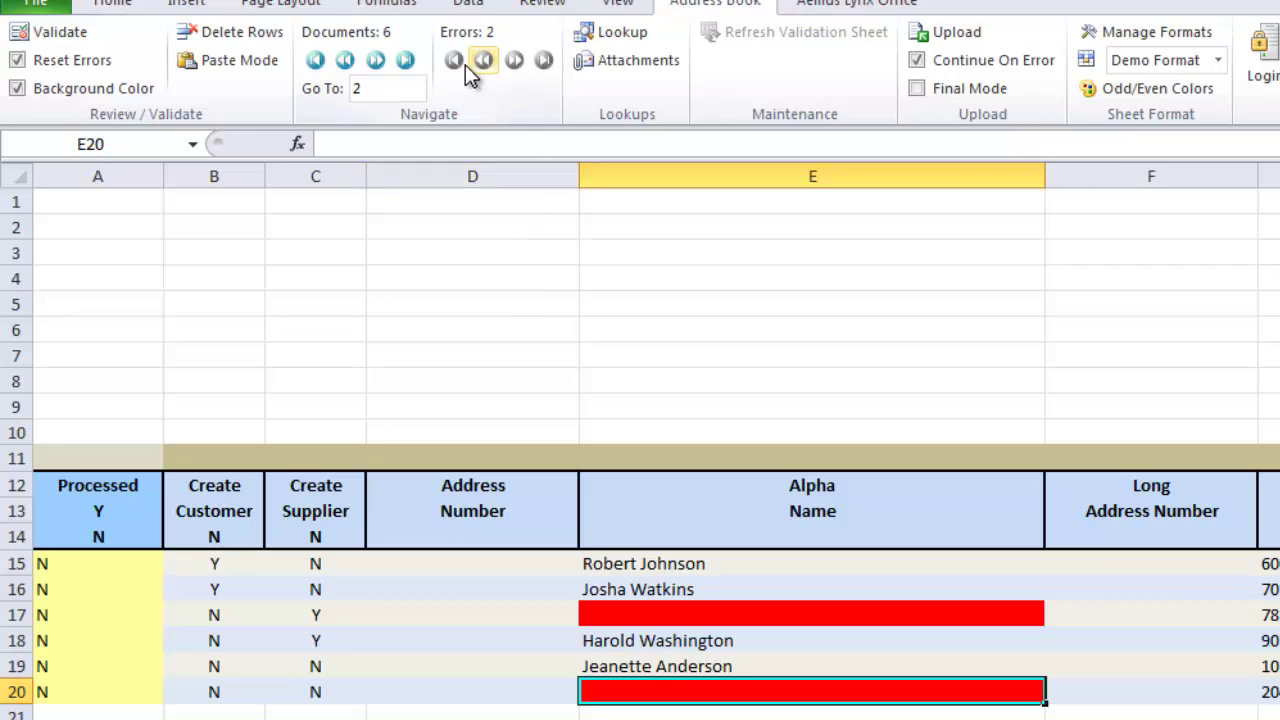
left_click(516, 60)
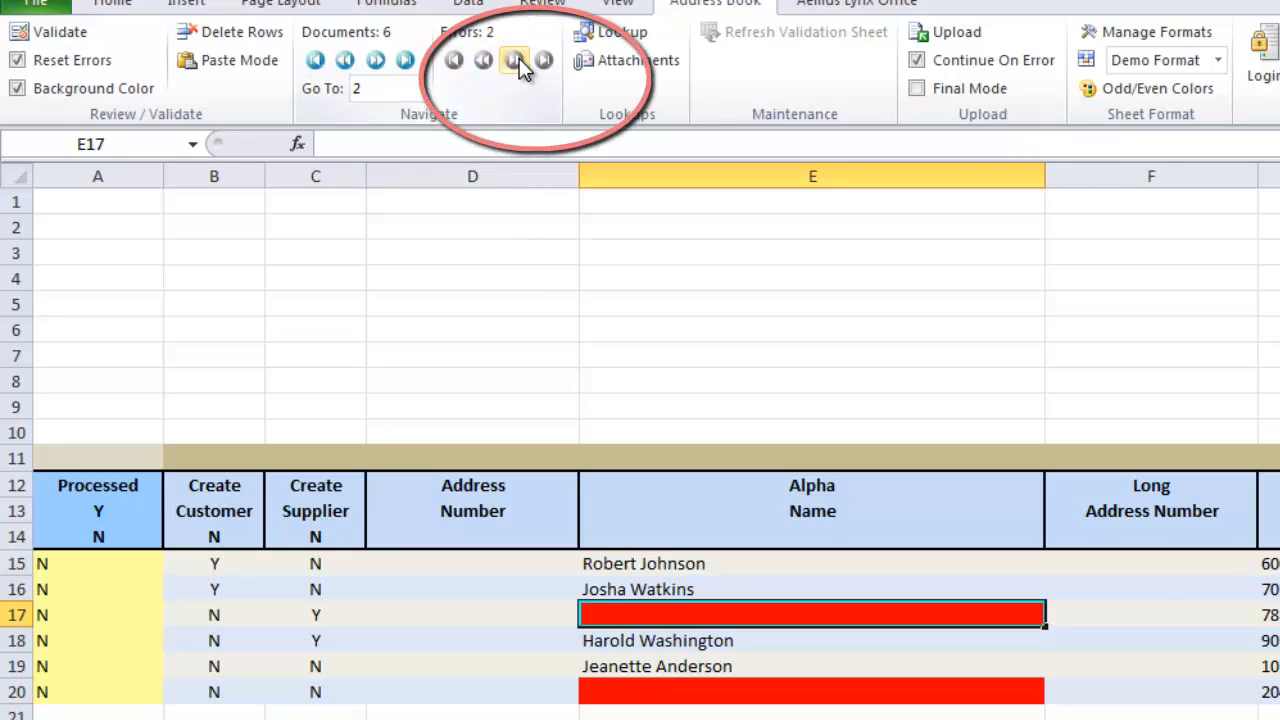
left_click(508, 60)
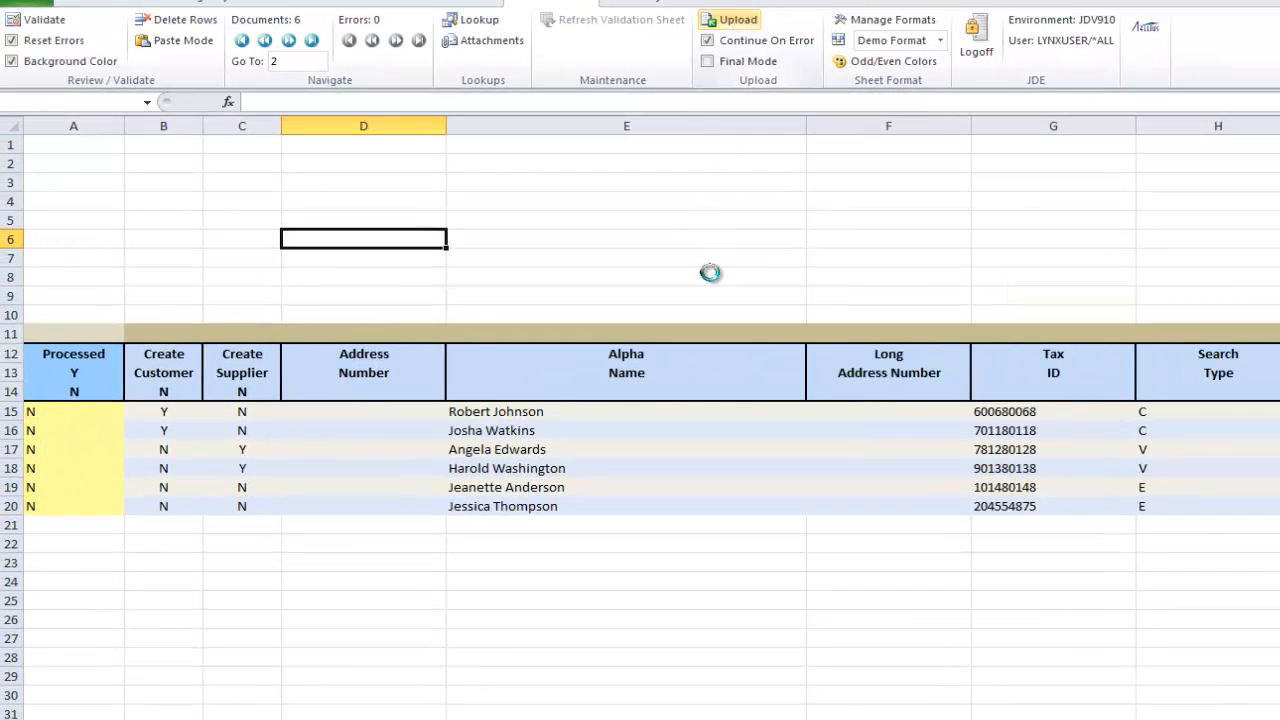
Attempt the proof-mode upload and acknowledge the failure marking all six rows as errors.
left_click(736, 20)
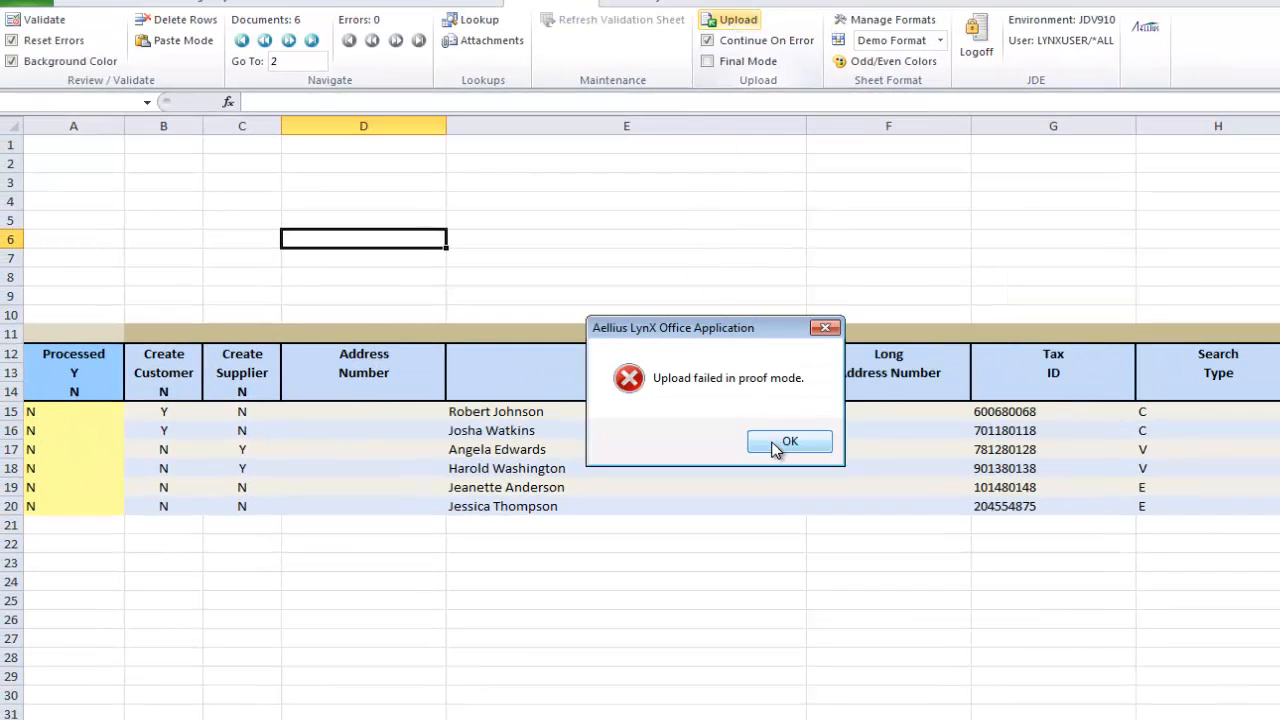
left_click(788, 442)
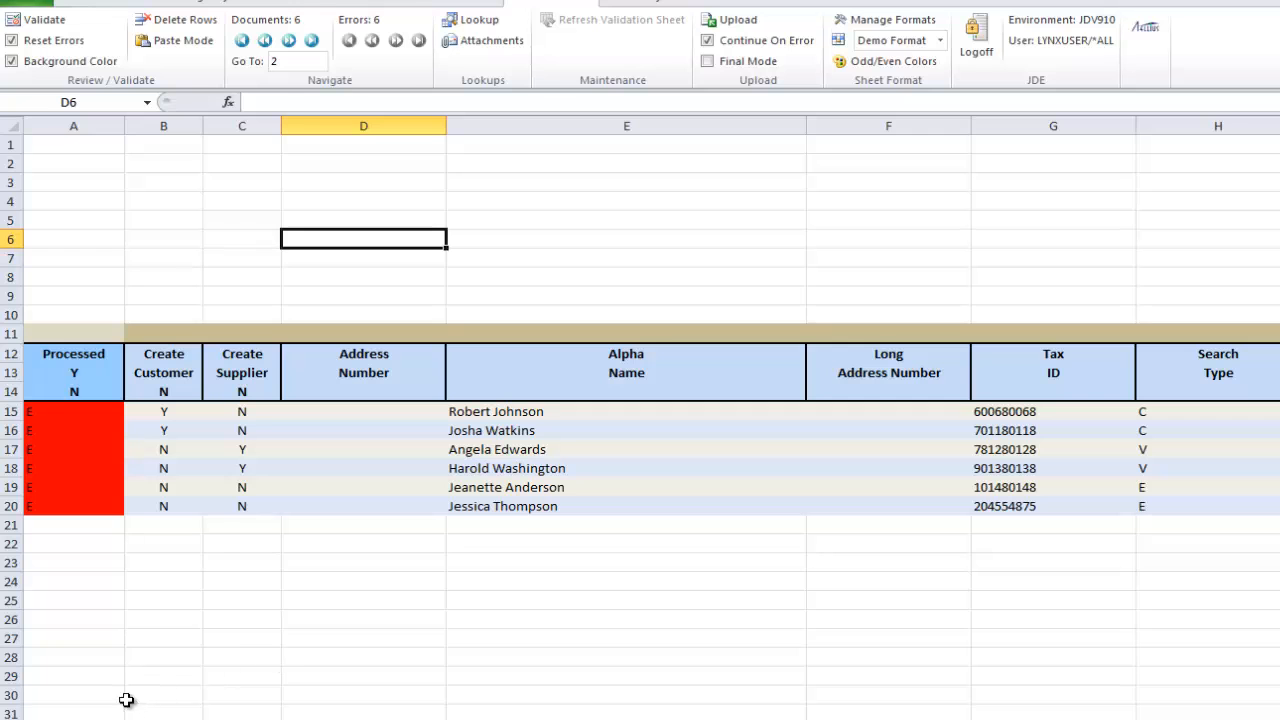
mouse_move(68, 468)
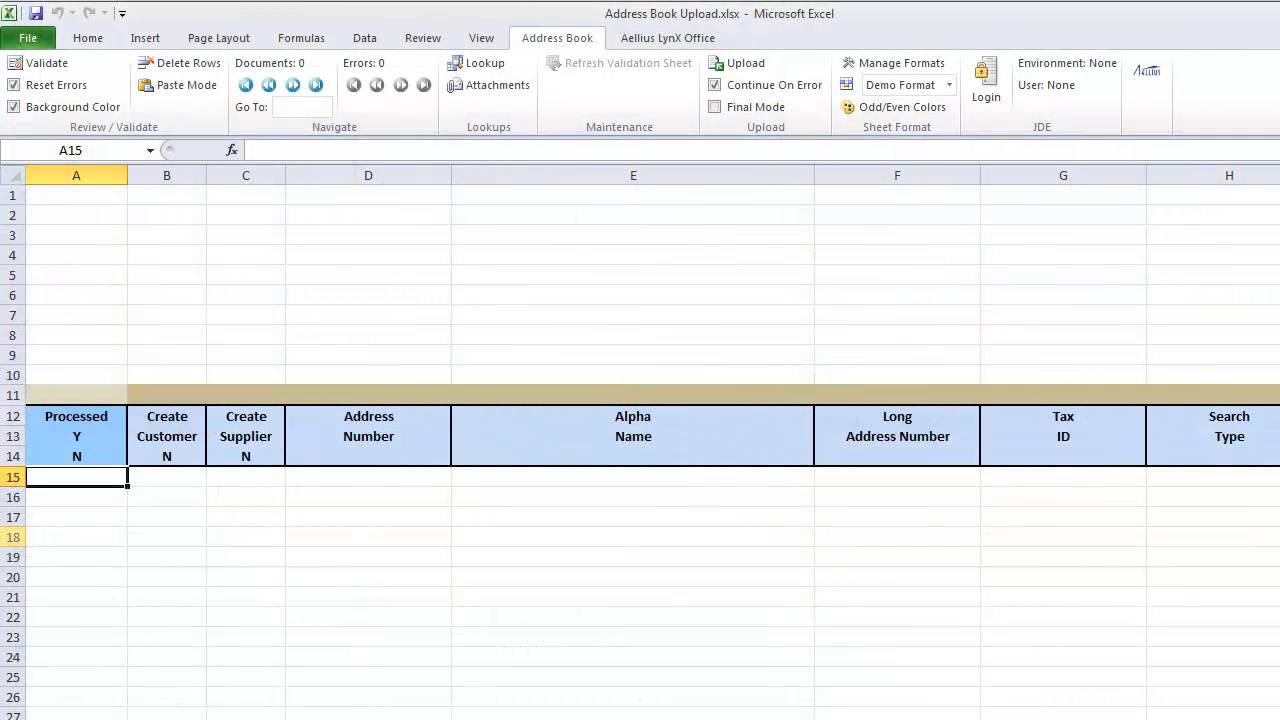
mouse_move(880, 558)
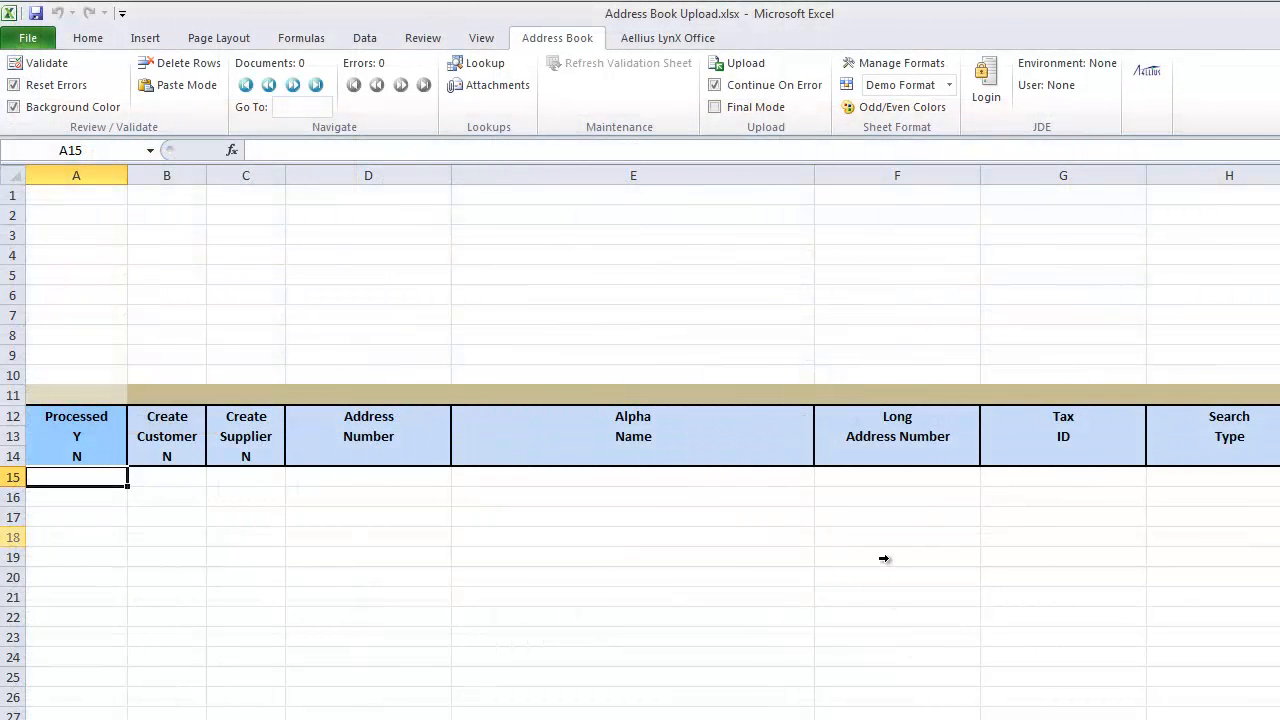
Scroll across the cleared sheet's column headings and bring up Manage Sheet Formats listing Demo Format.
left_click(1064, 478)
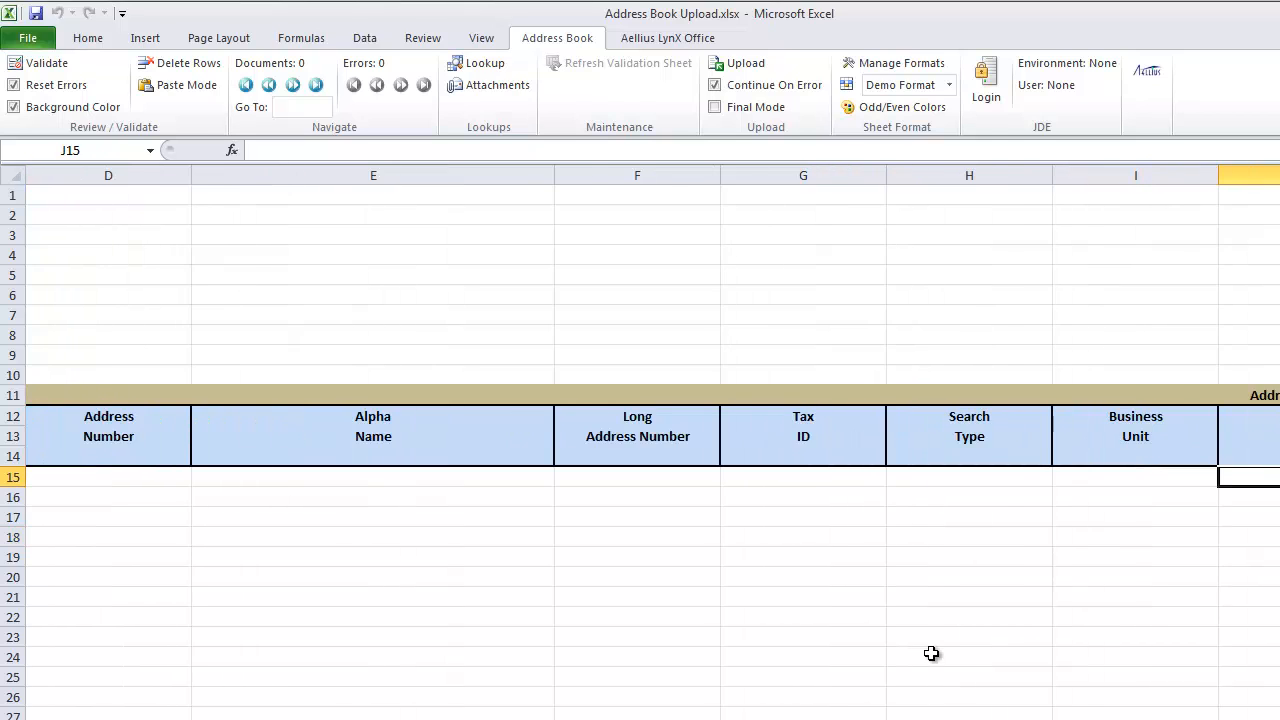
scroll("right", 3)
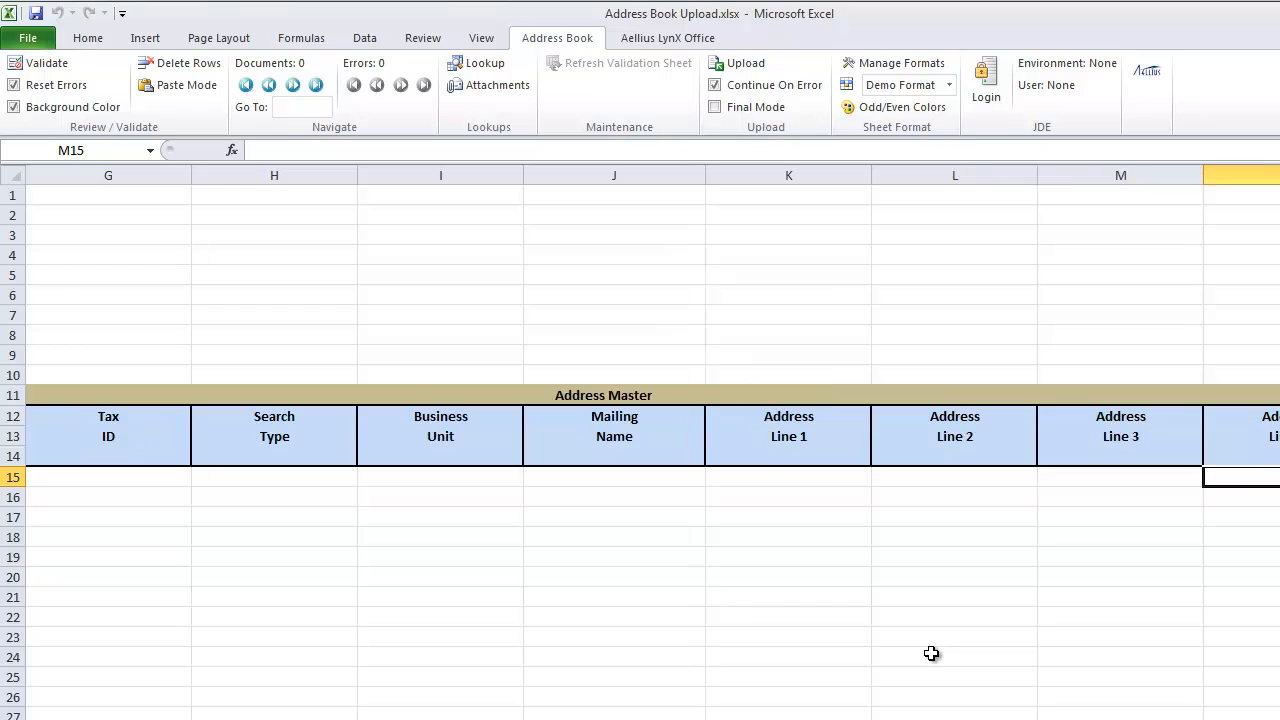
scroll("right", 3)
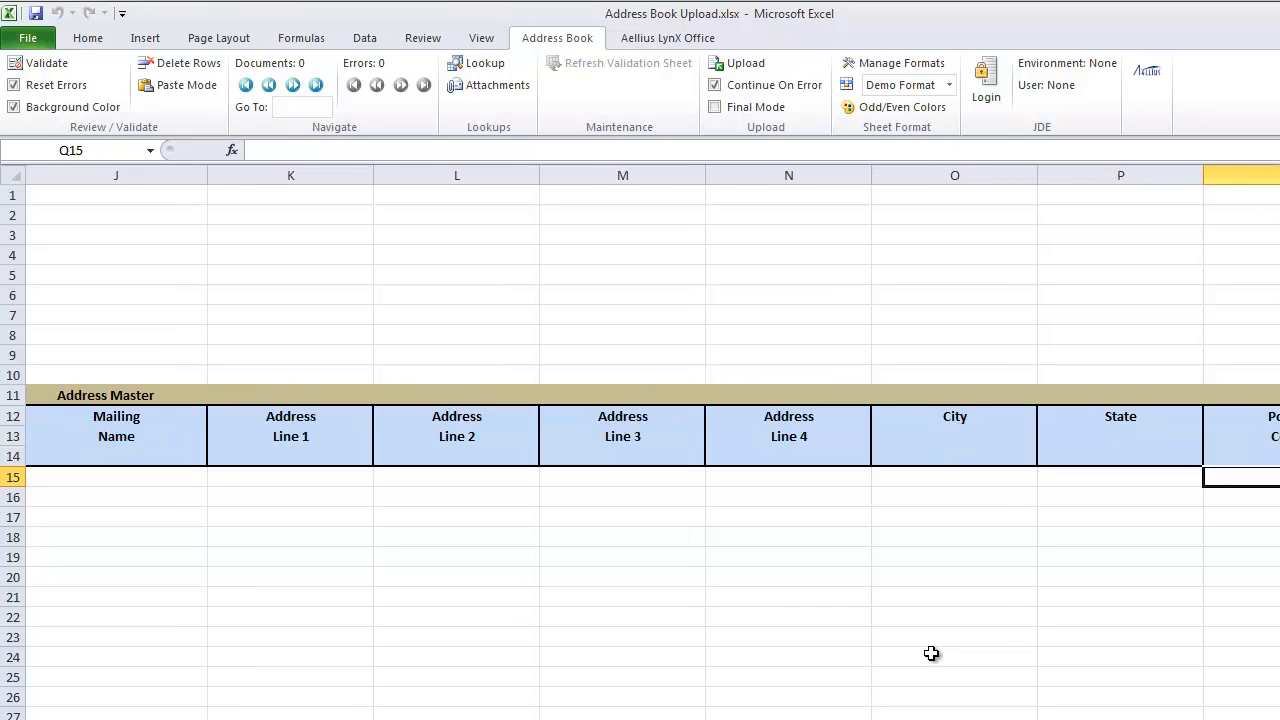
scroll("right", 3)
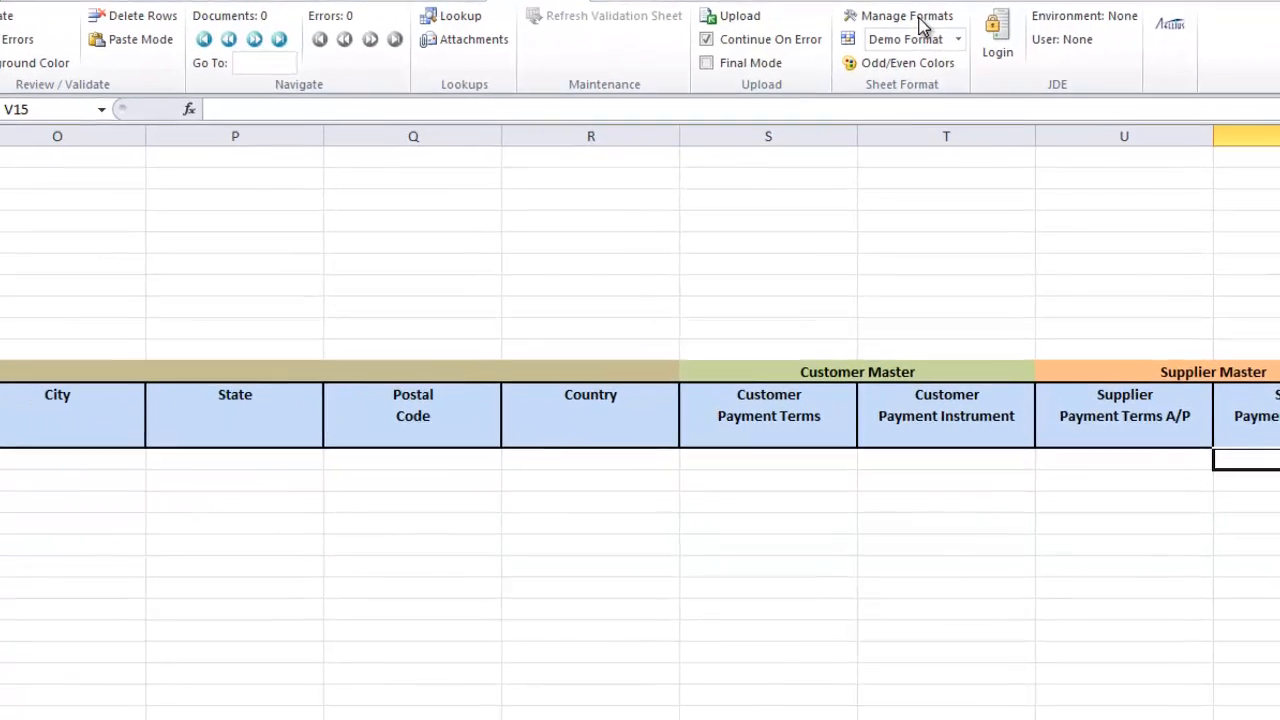
left_click(904, 16)
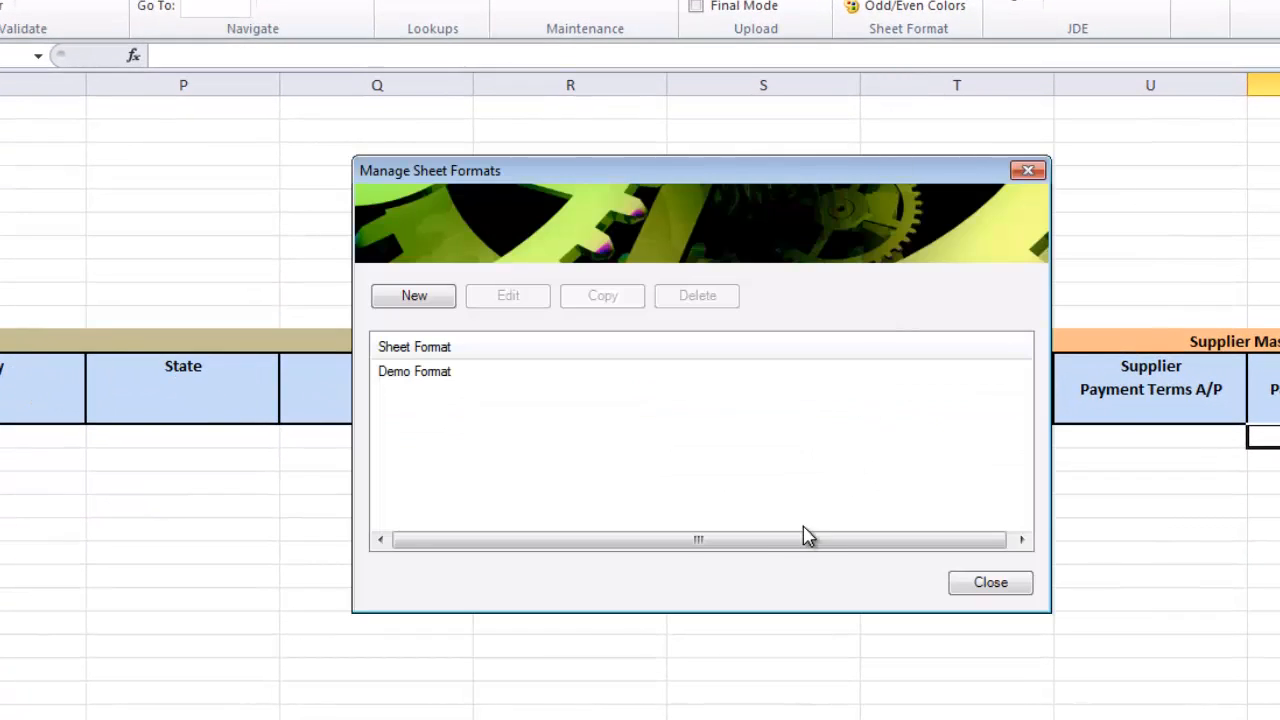
mouse_move(414, 300)
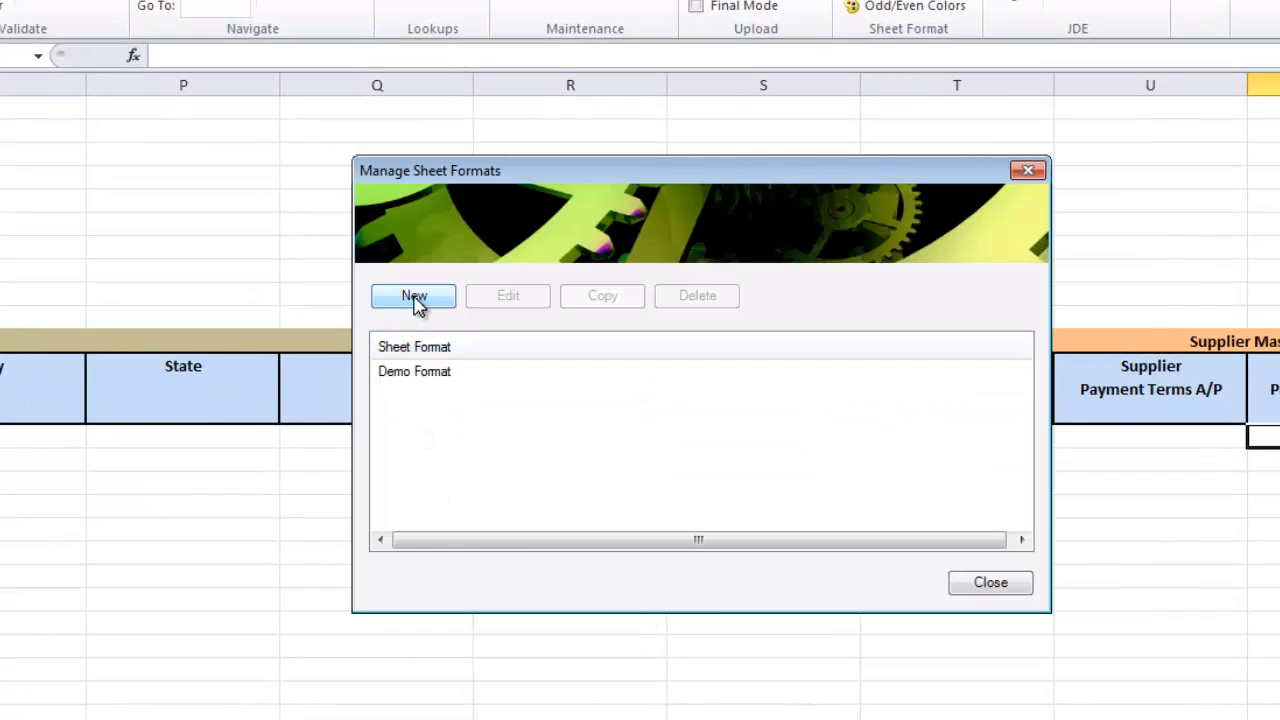
Create a new sheet format named Test Format and browse the Address Master and Customer Master column lists.
left_click(412, 296)
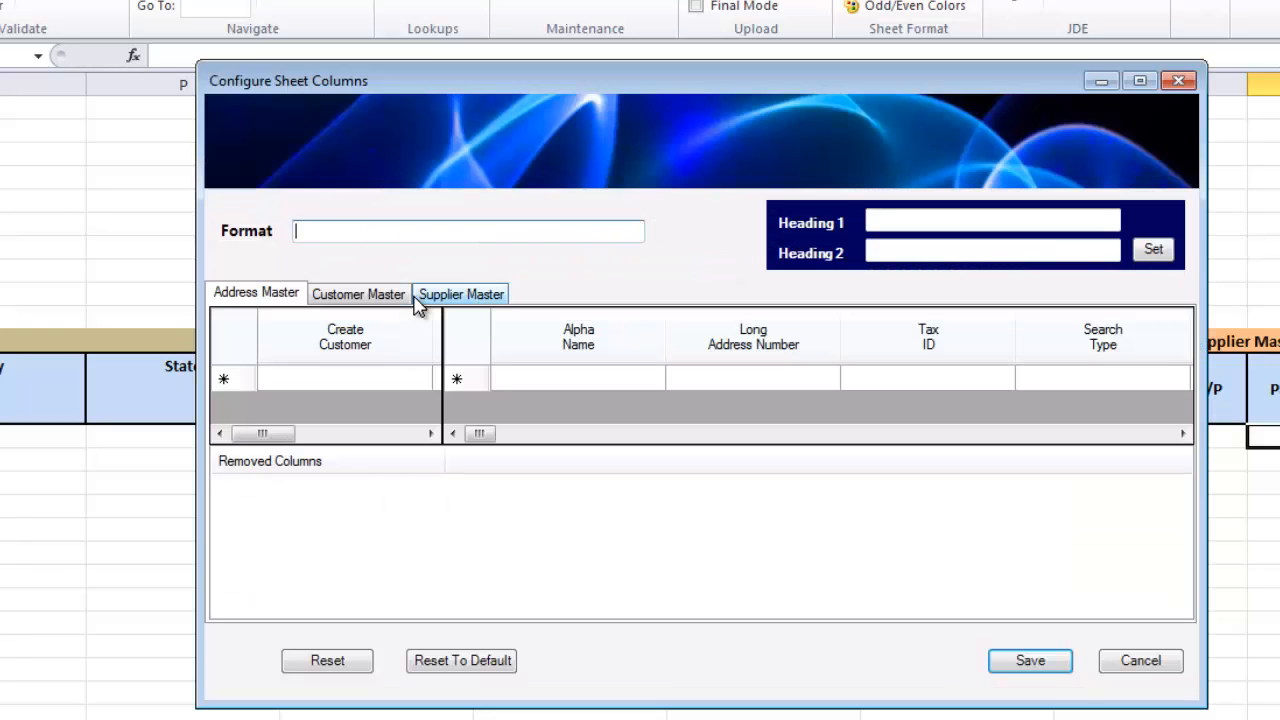
type("Test Format")
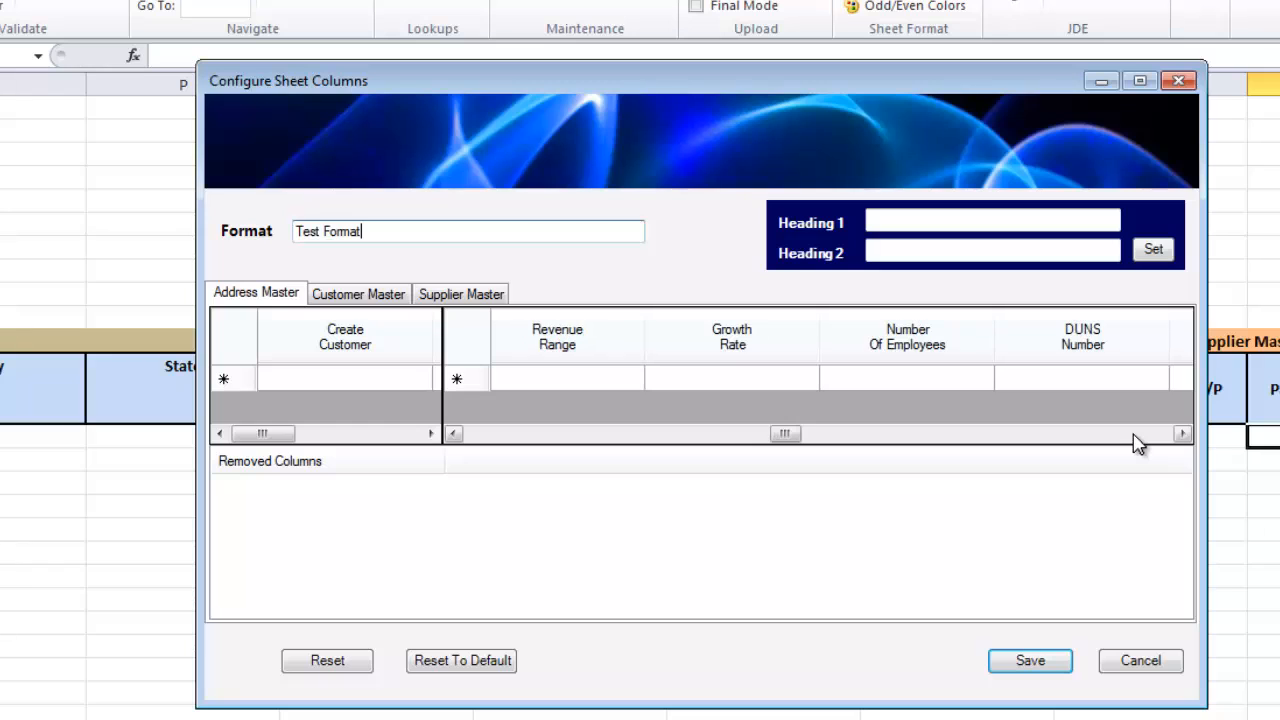
left_click(1180, 432)
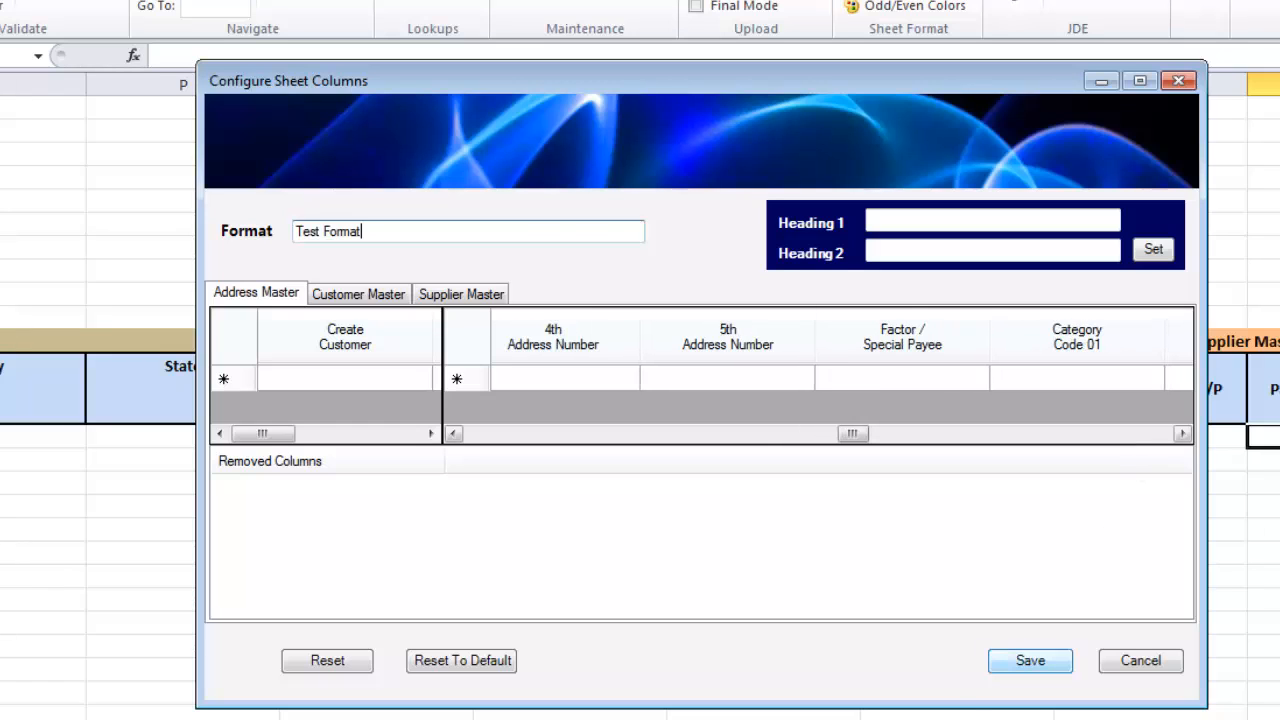
left_click(358, 292)
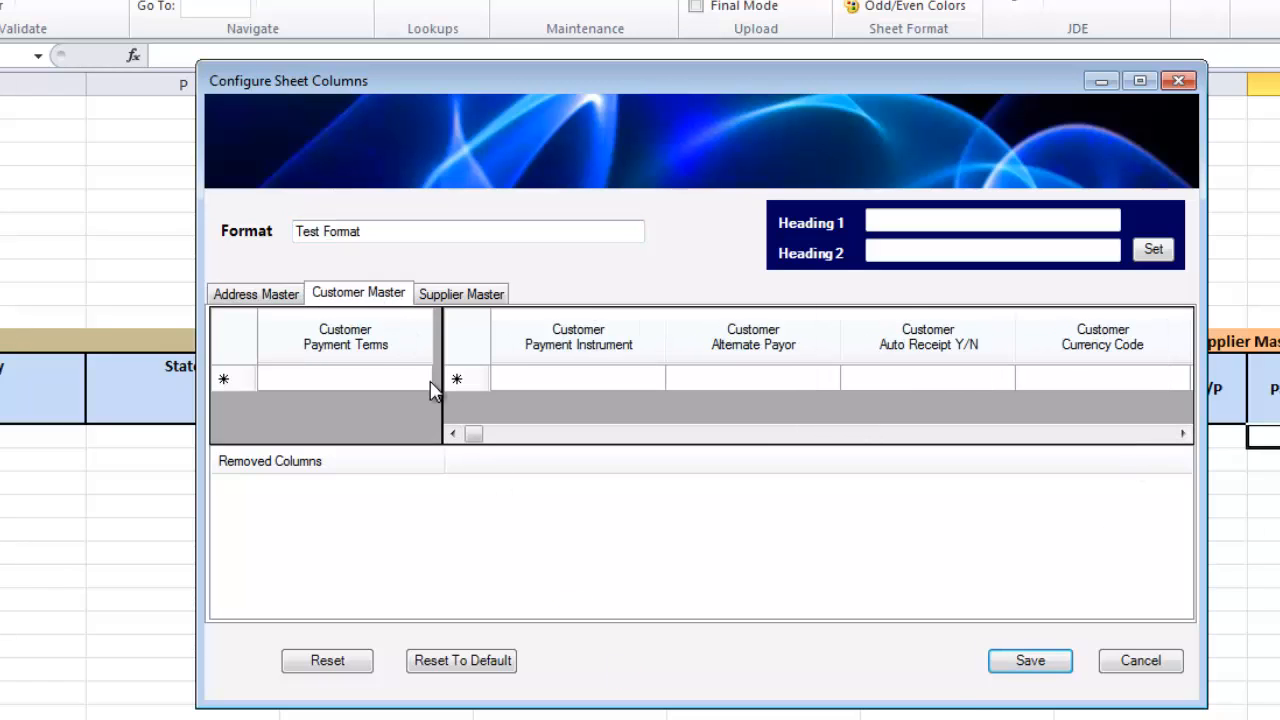
left_click(1184, 432)
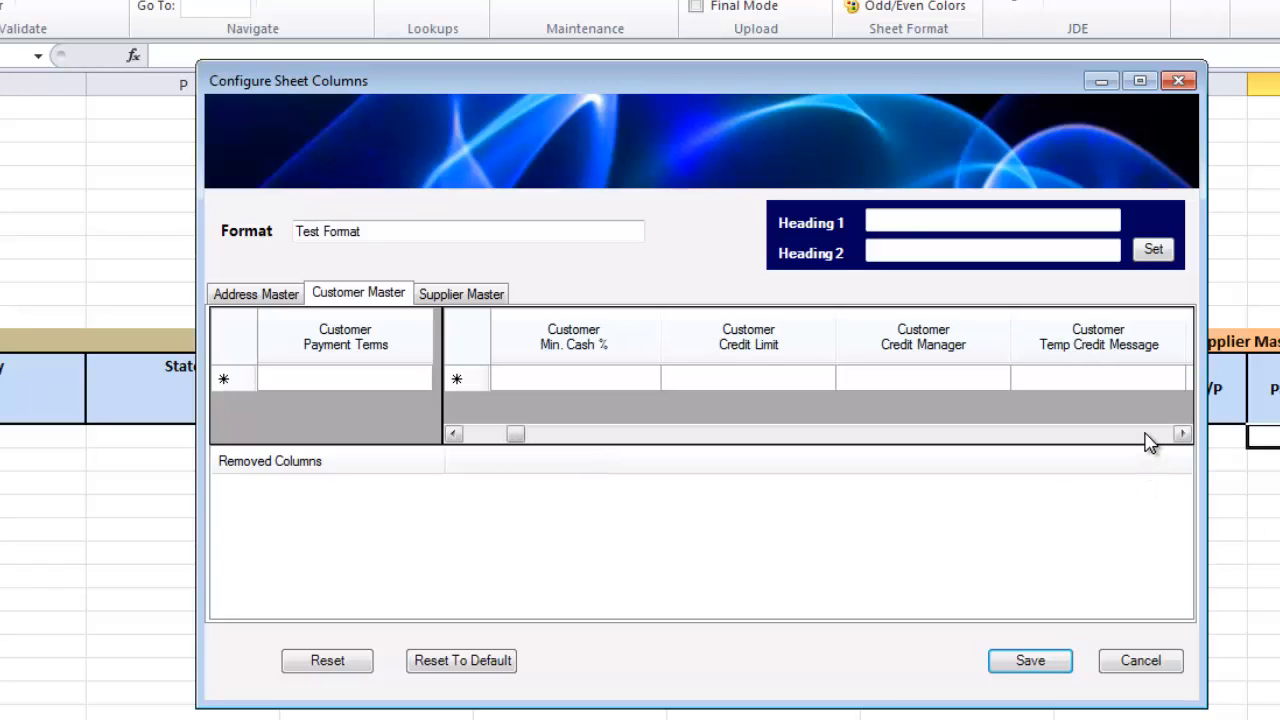
left_click(256, 292)
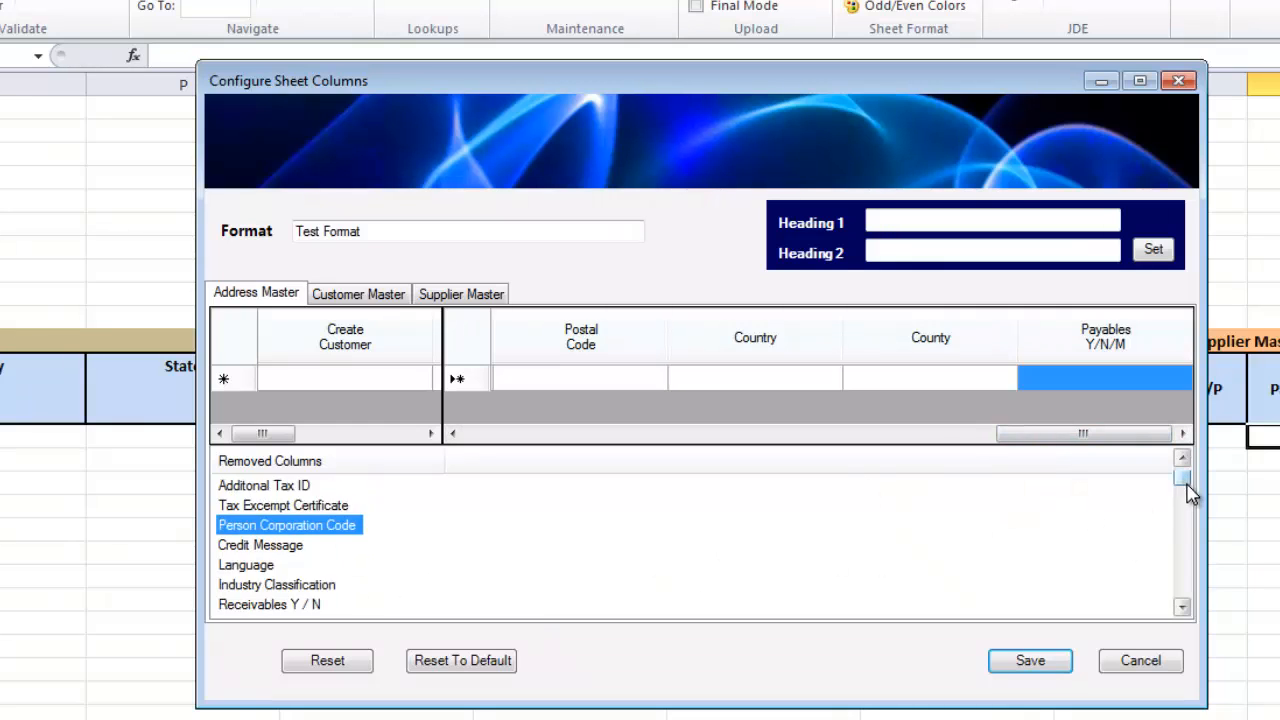
Add Classification Code 01 from Removed Columns to the Address Master layout.
scroll("down", 3)
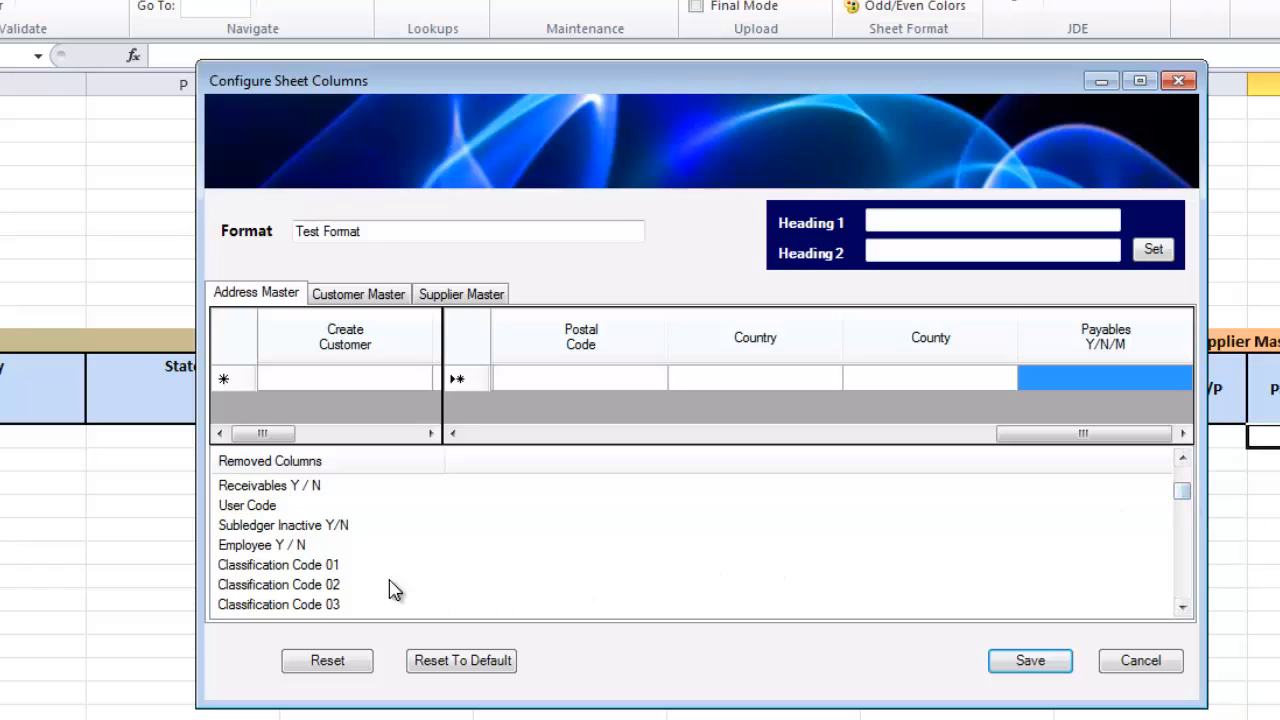
left_click_drag(278, 564, 278, 584)
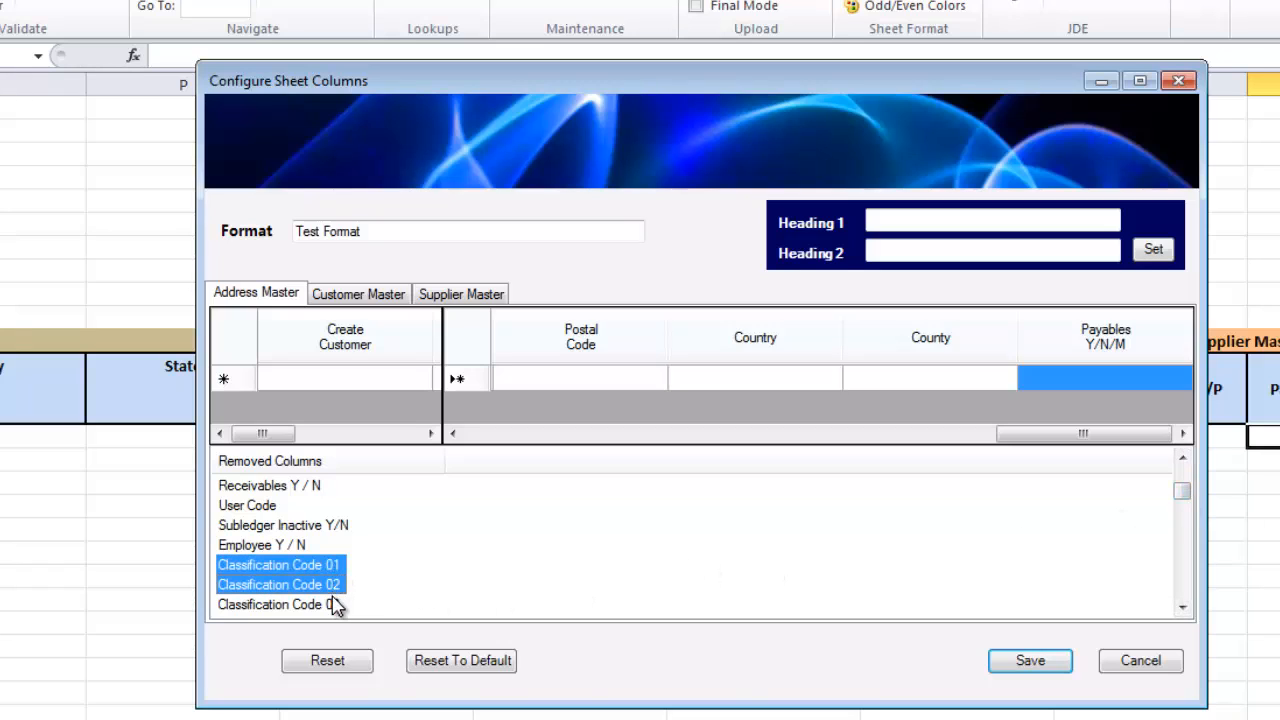
left_click(280, 604)
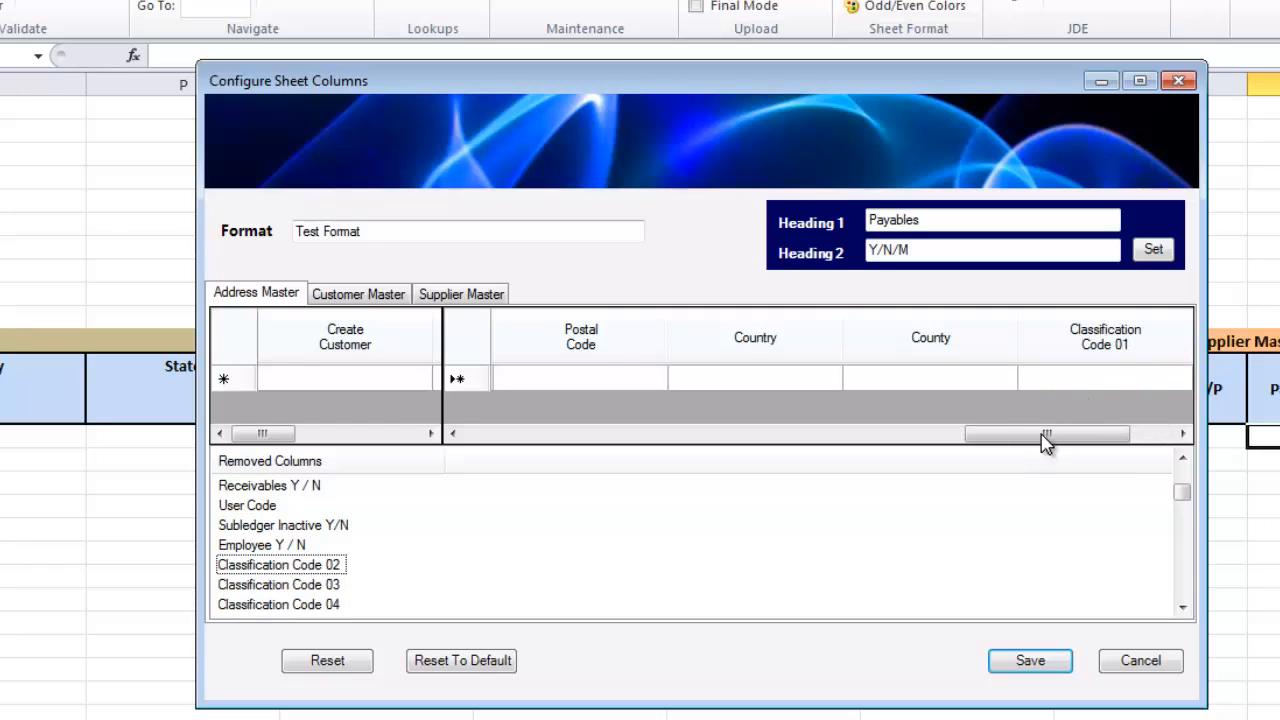
left_click_drag(1044, 432, 1088, 432)
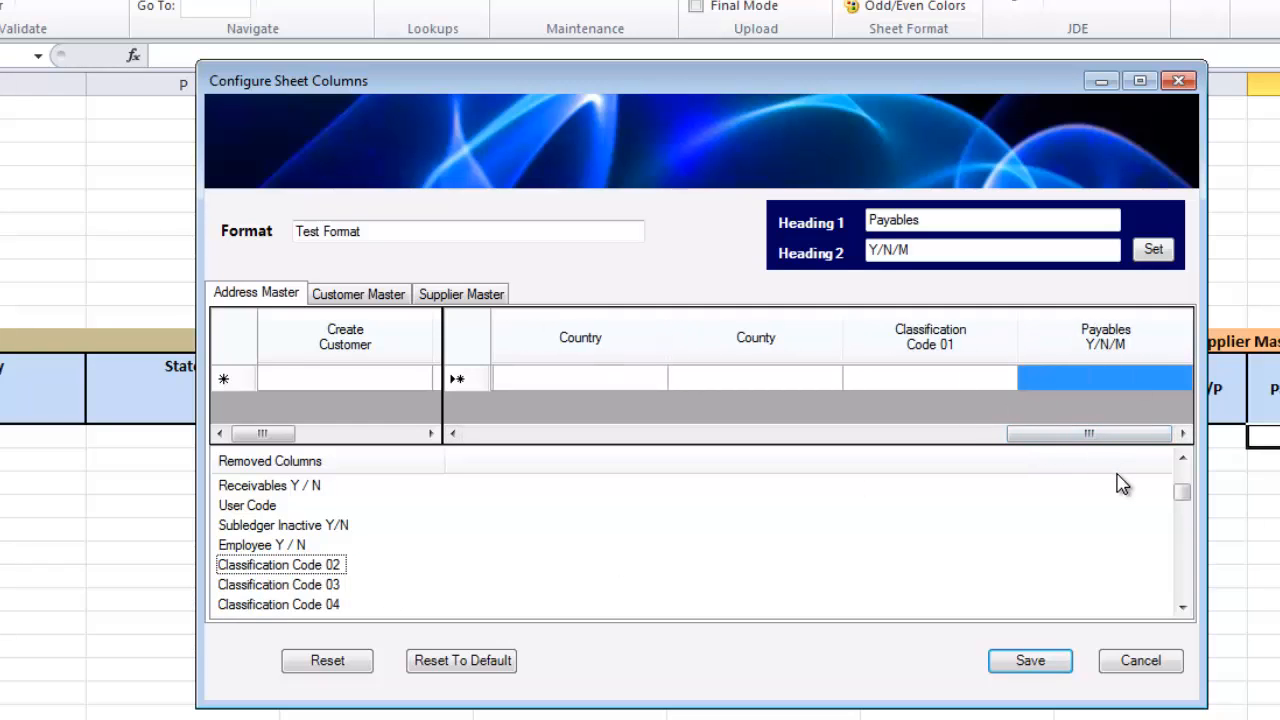
Add Classification Codes 02 through 04 so Address Master holds codes 01-04.
left_click(280, 564)
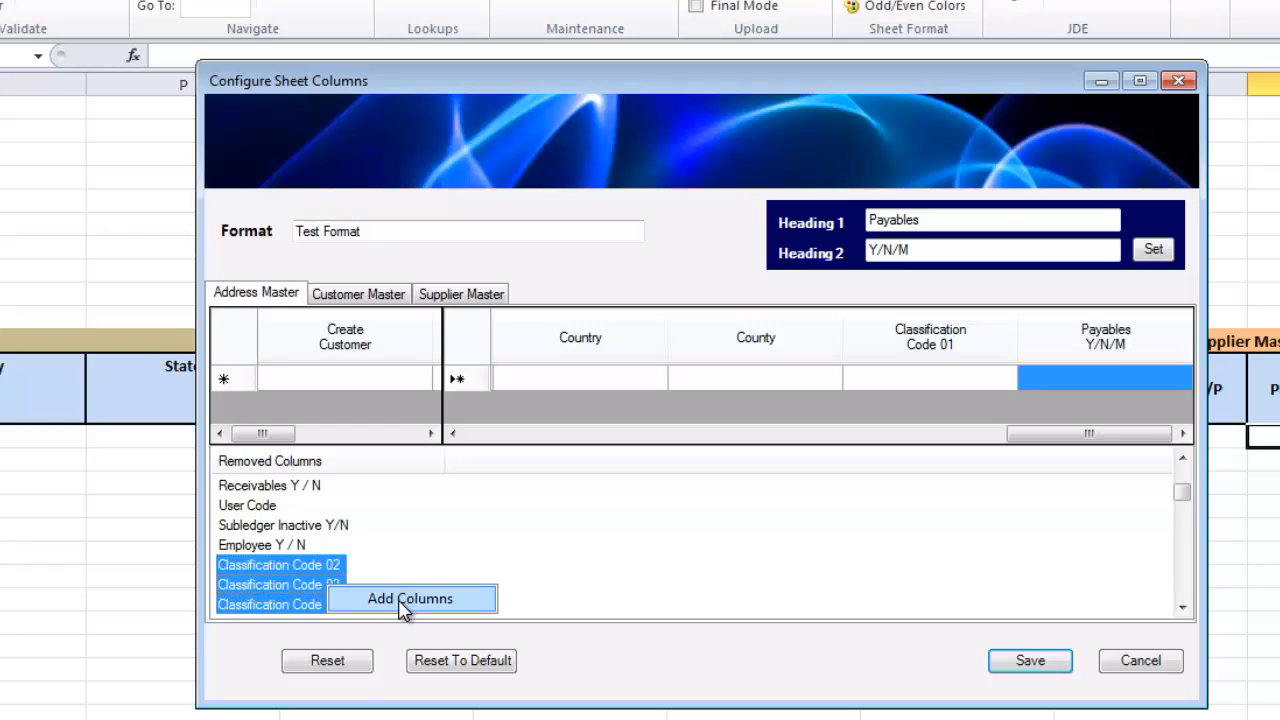
left_click(412, 598)
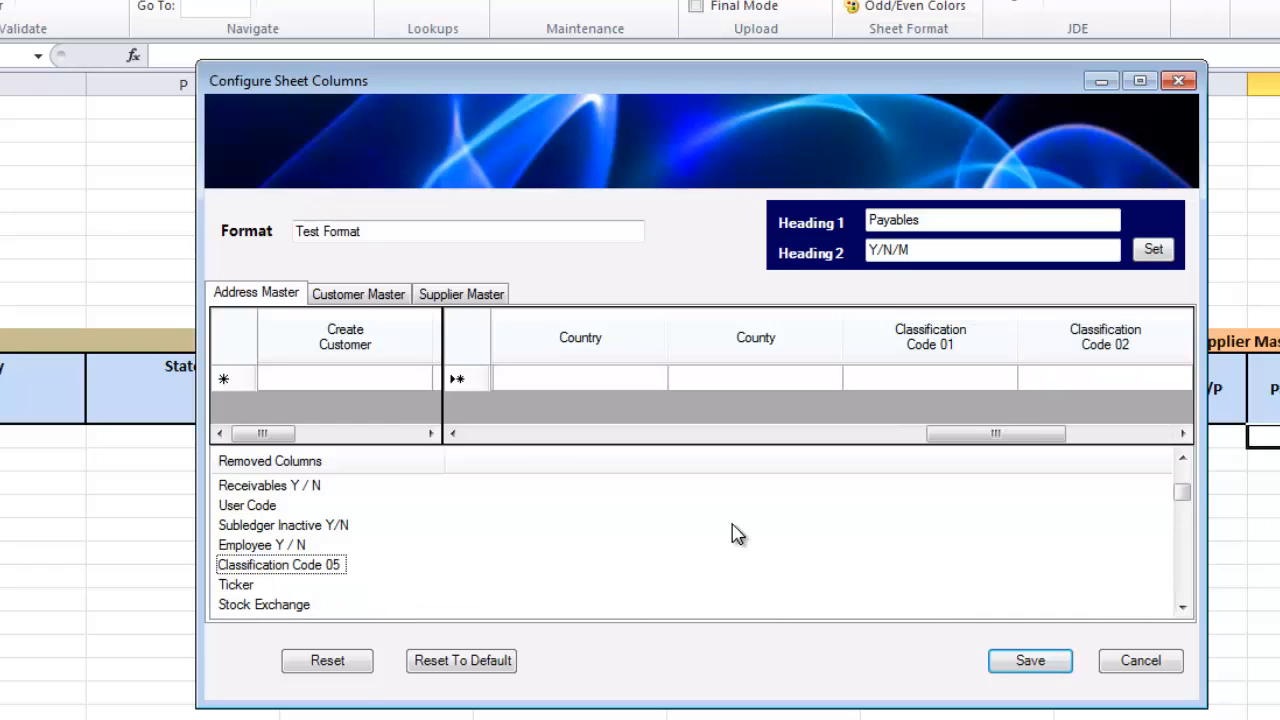
left_click_drag(996, 432, 1044, 432)
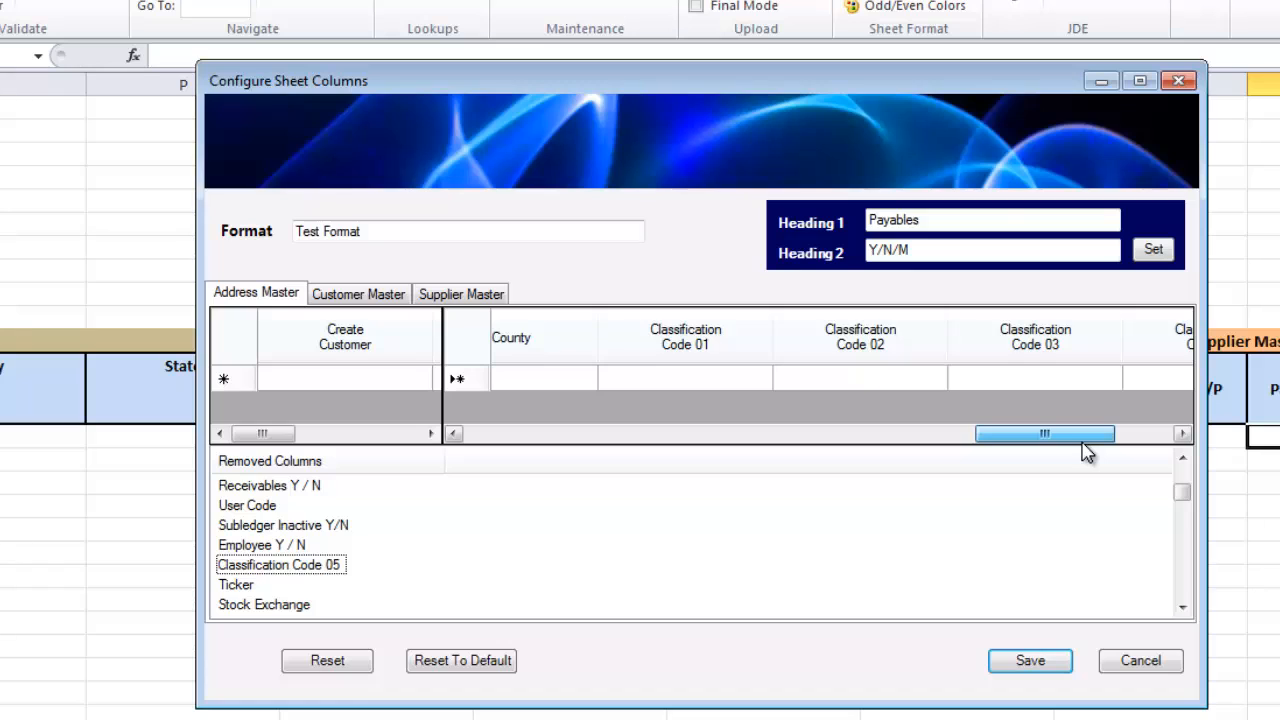
left_click(358, 292)
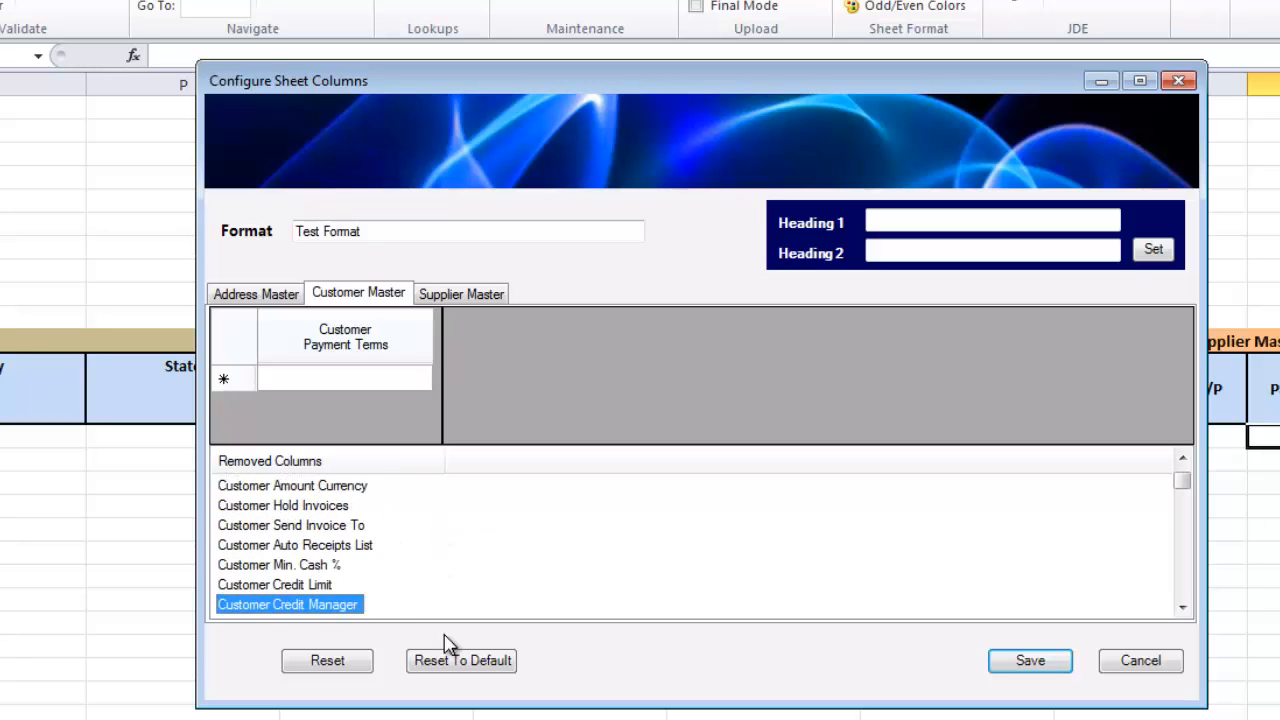
Scroll Removed Columns on Customer Master to reach the Customer Category Code entries.
scroll("down", 3)
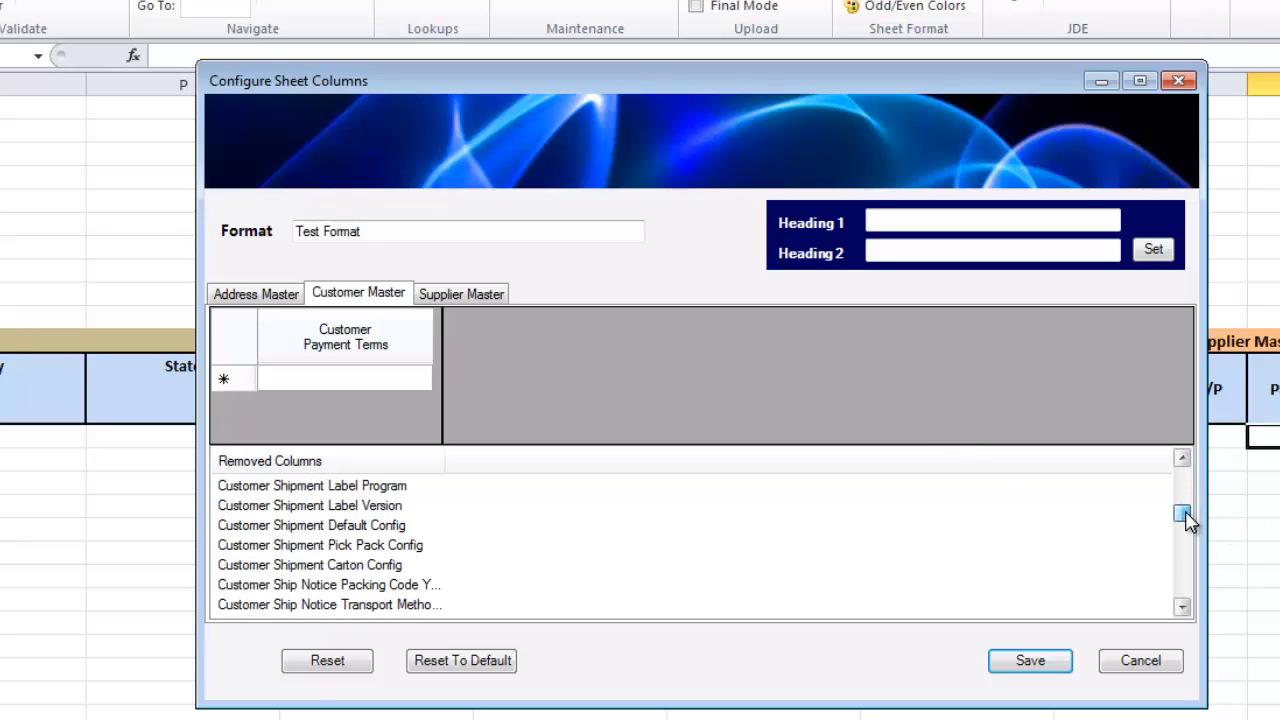
scroll("down", 3)
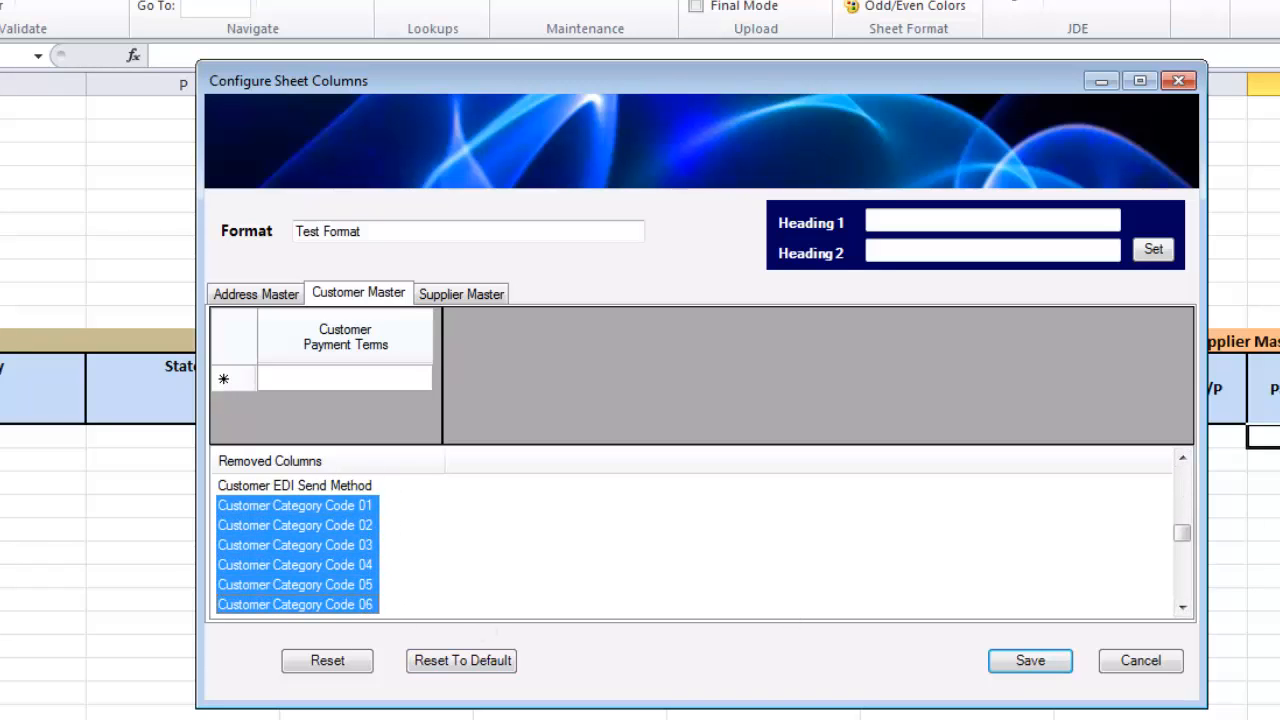
scroll("down", 3)
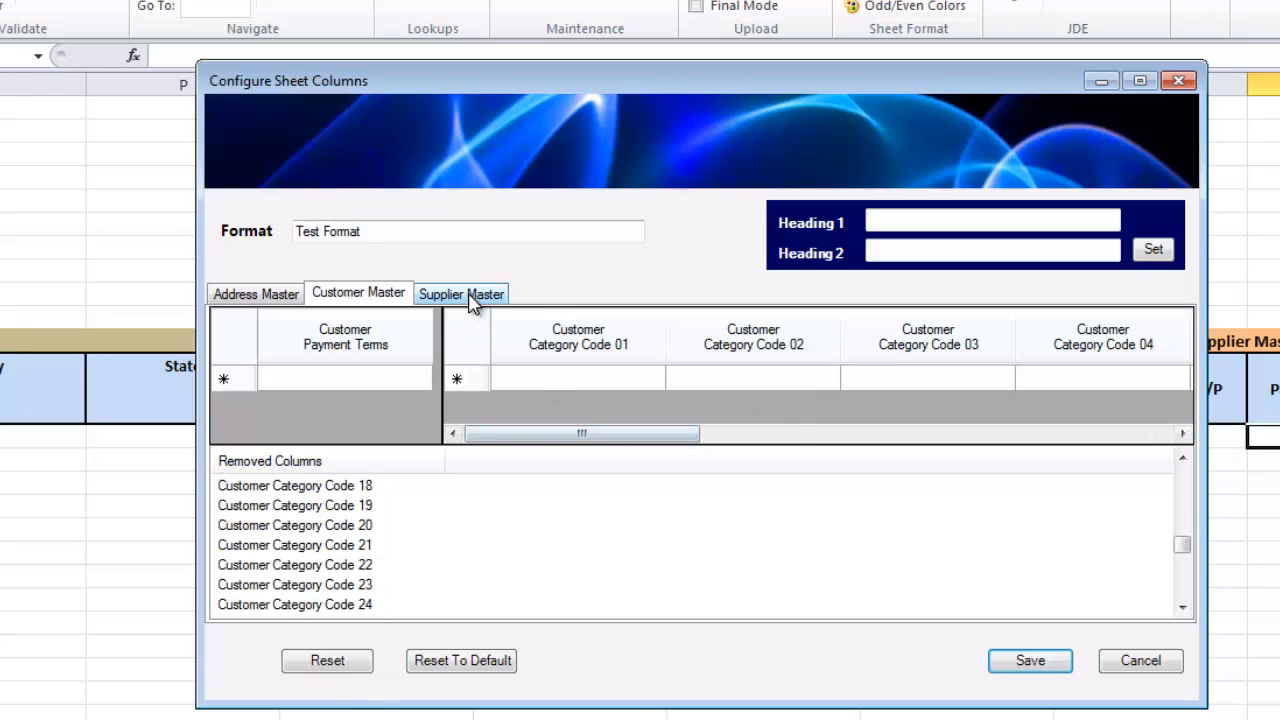
Add the four Supplier EDI columns to Supplier Master, then return to Address Master.
left_click(460, 292)
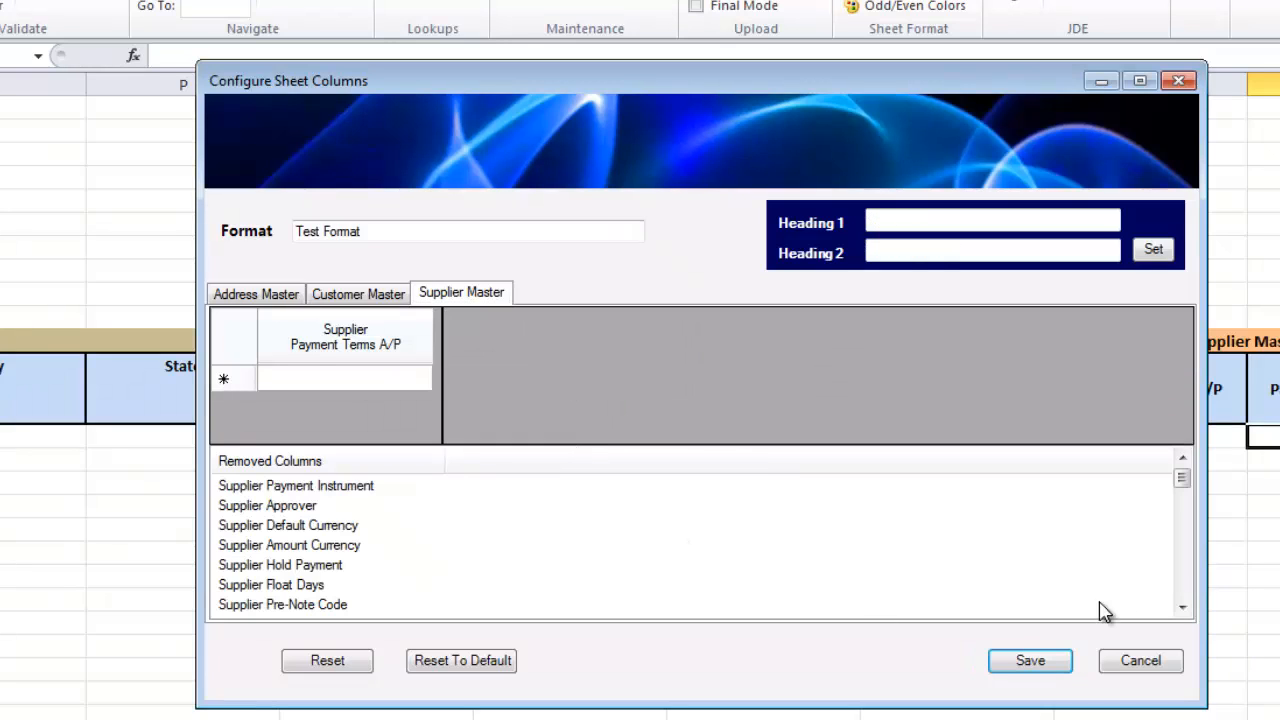
scroll("down", 3)
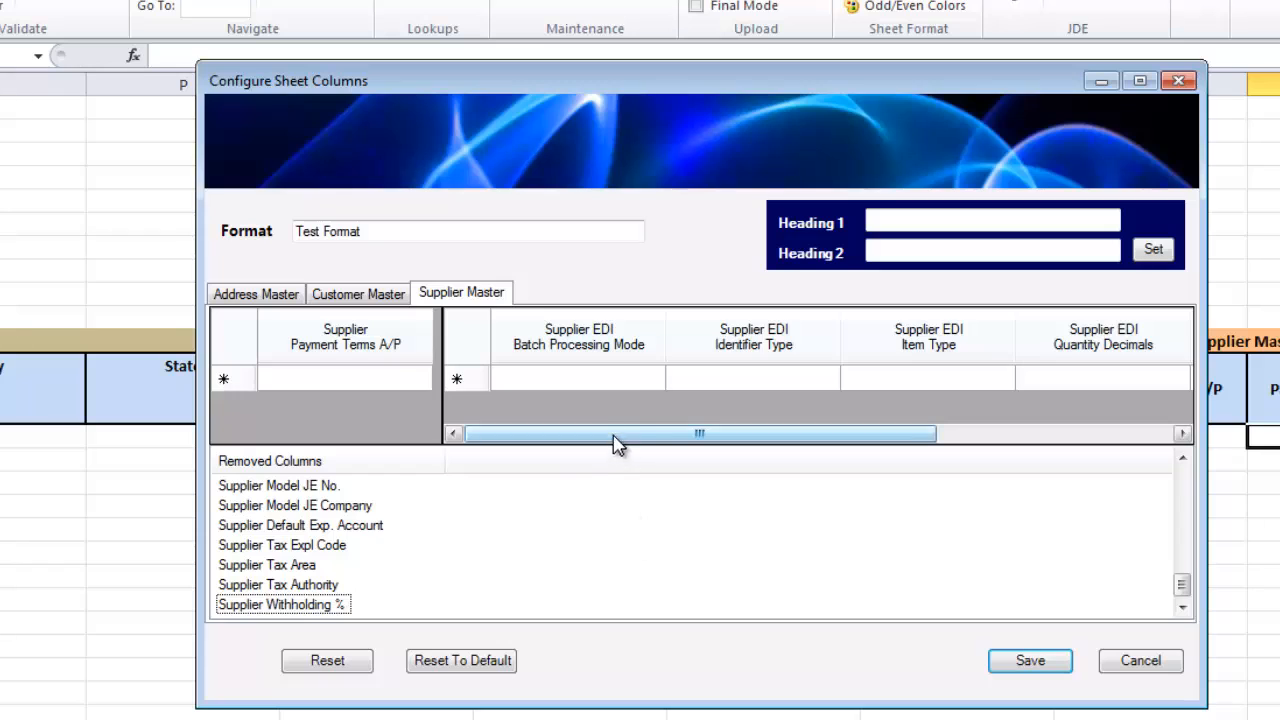
left_click(576, 336)
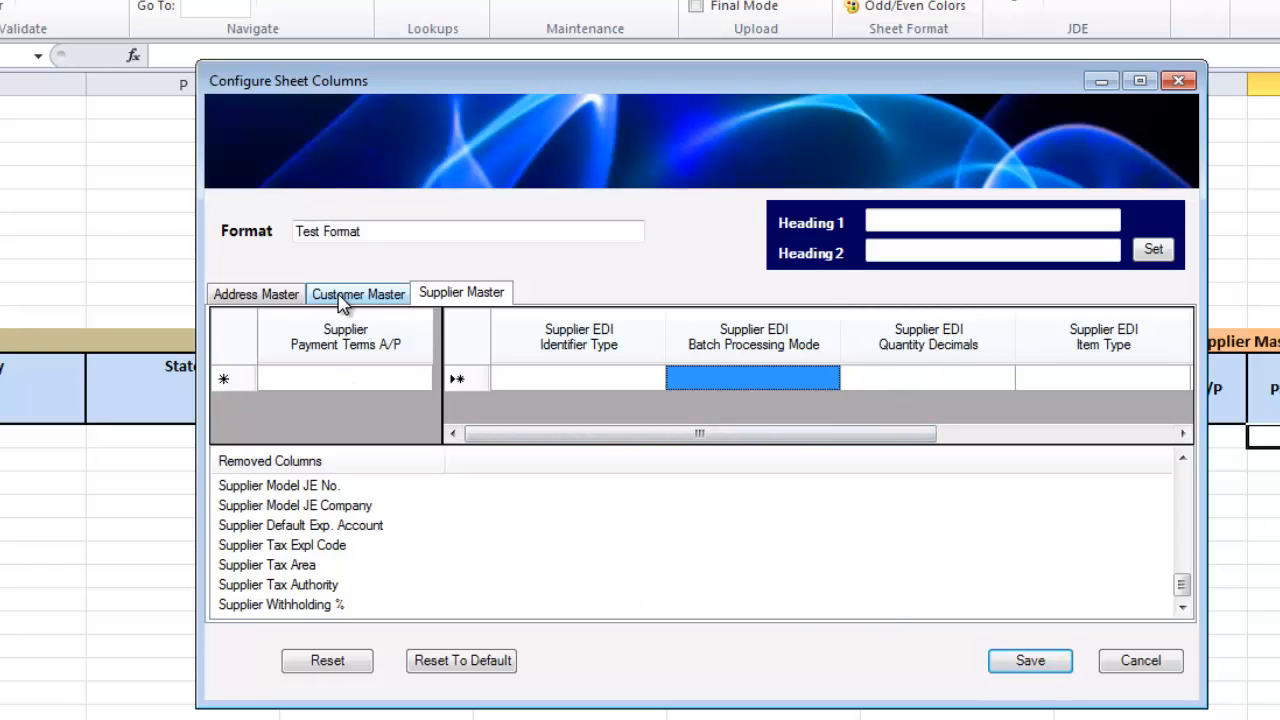
left_click(256, 292)
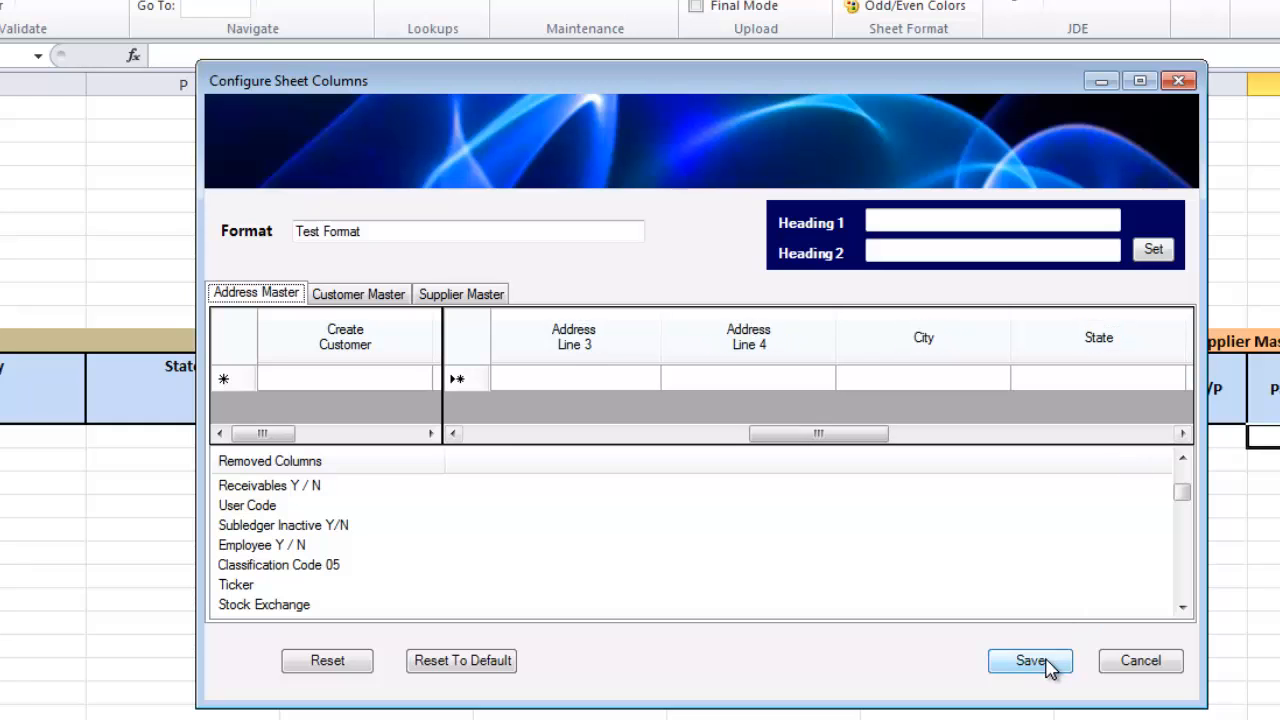
Save the Test Format and close the Manage Sheet Formats dialog.
left_click(1028, 660)
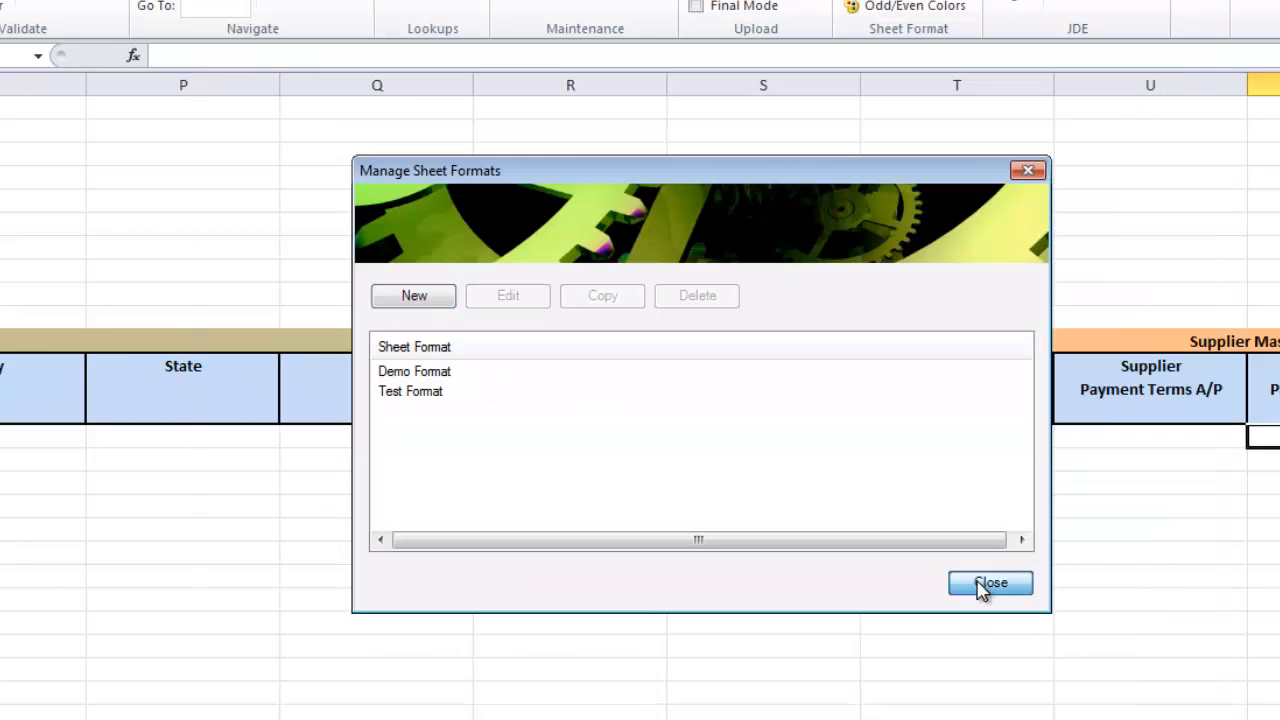
left_click(990, 582)
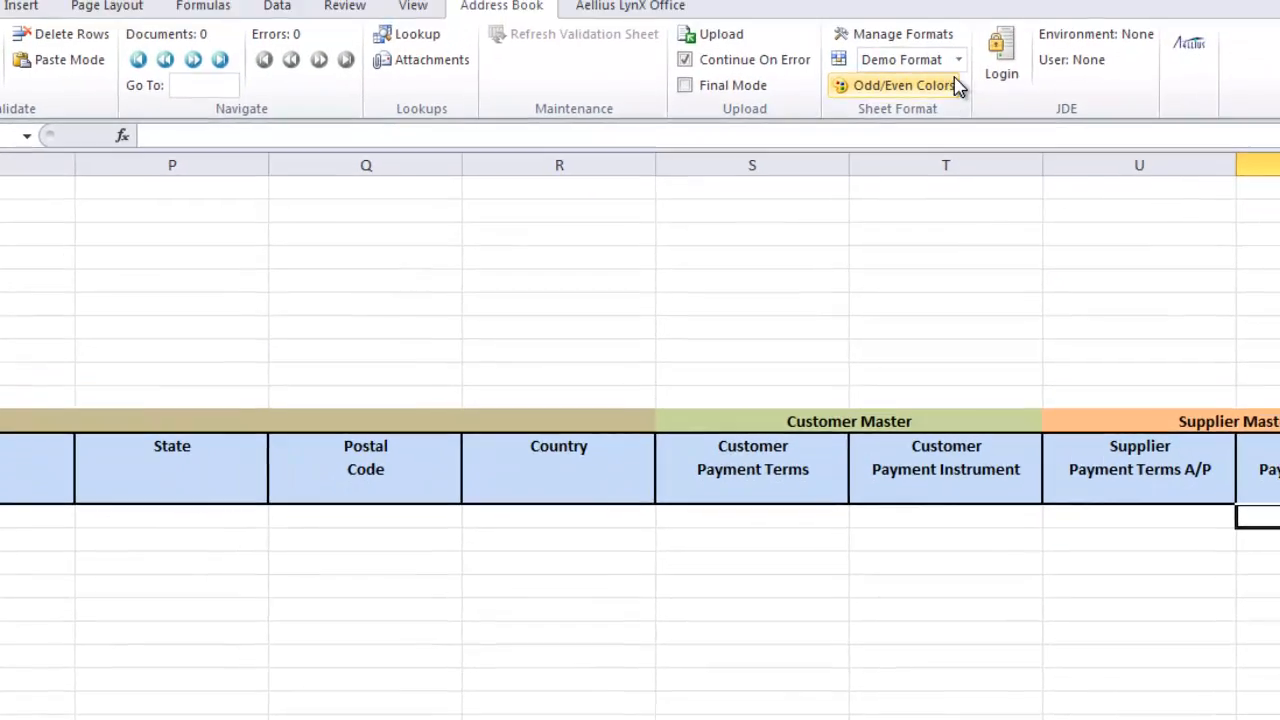
Apply Test Format from the Sheet Format dropdown so headers show Classification Code columns.
left_click(958, 60)
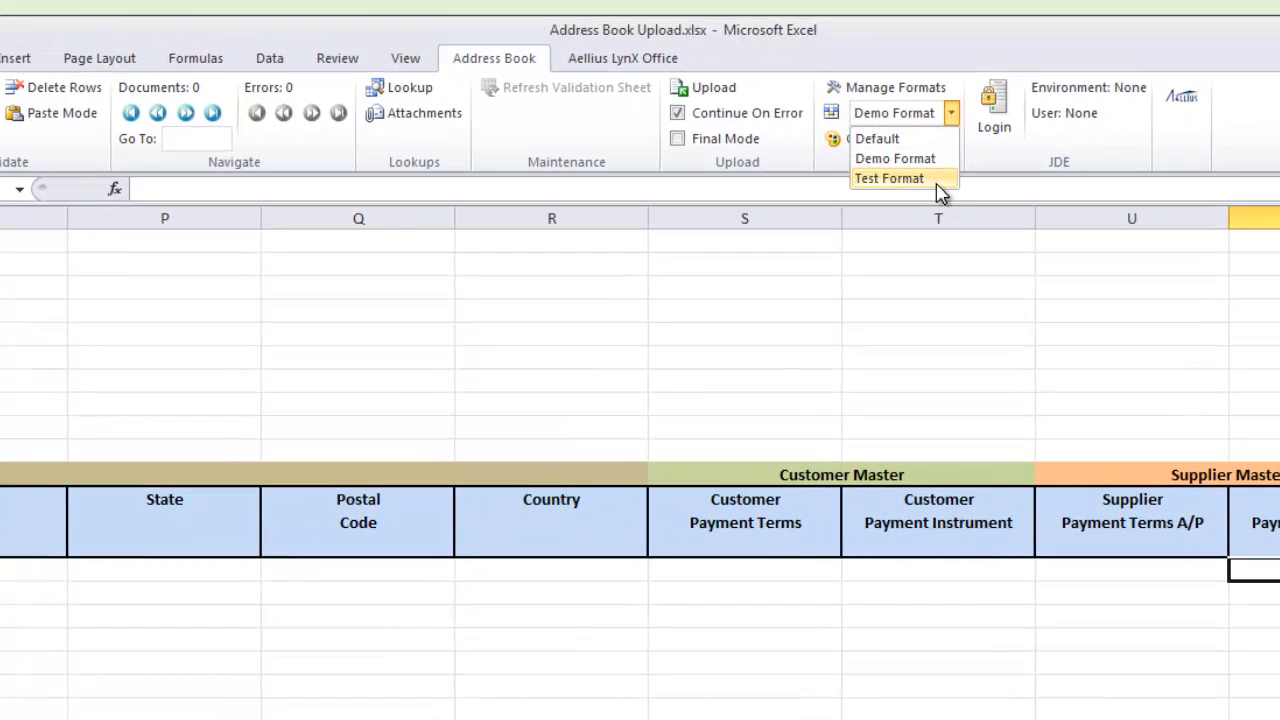
left_click(888, 178)
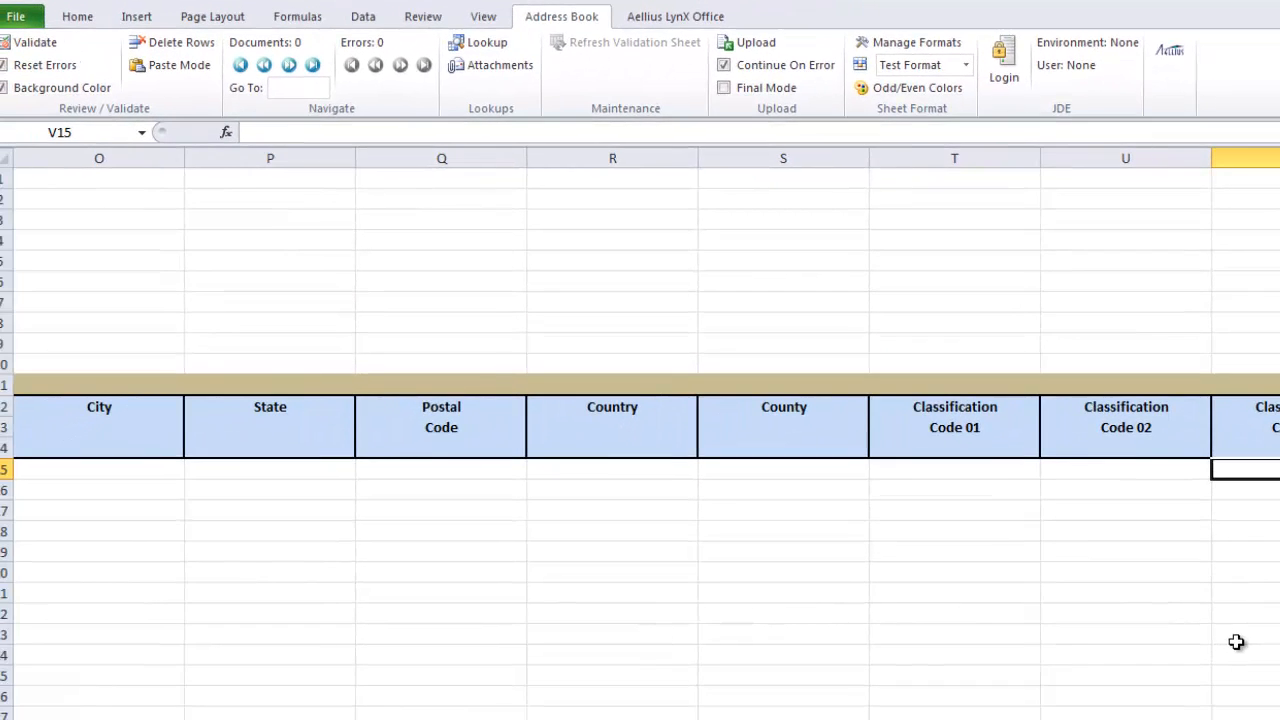
scroll("left", 3)
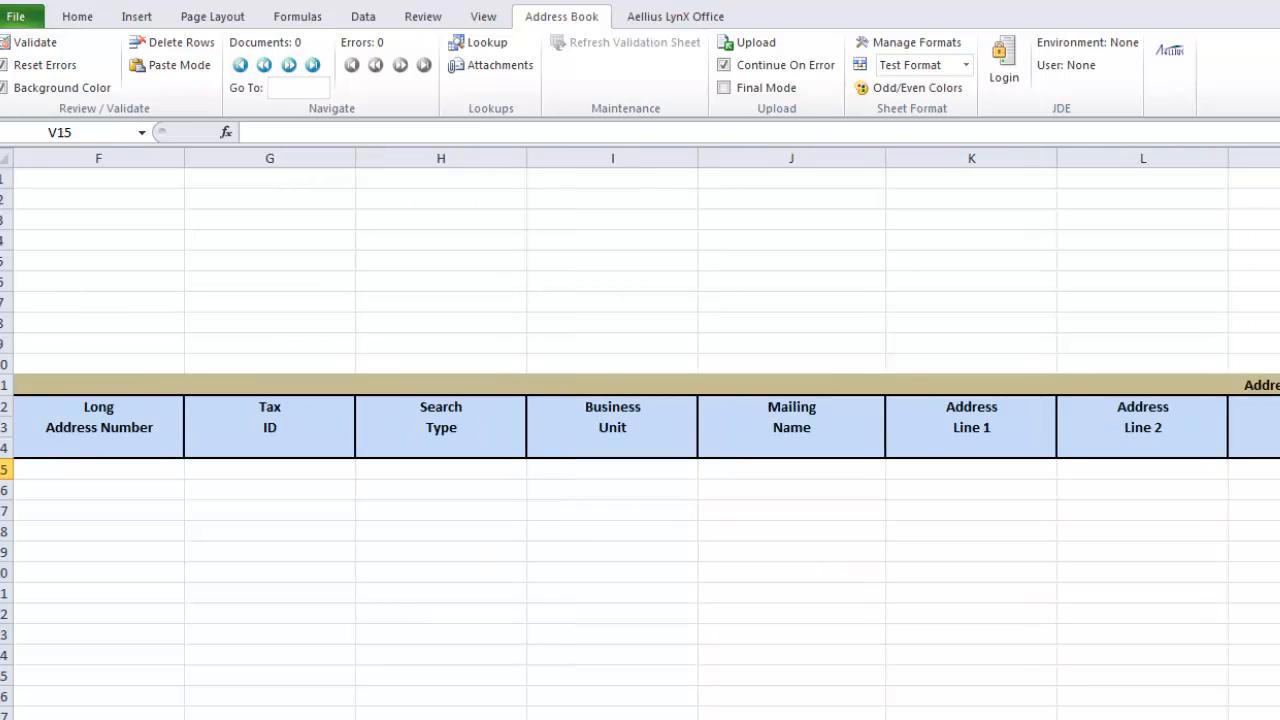
scroll("left", 3)
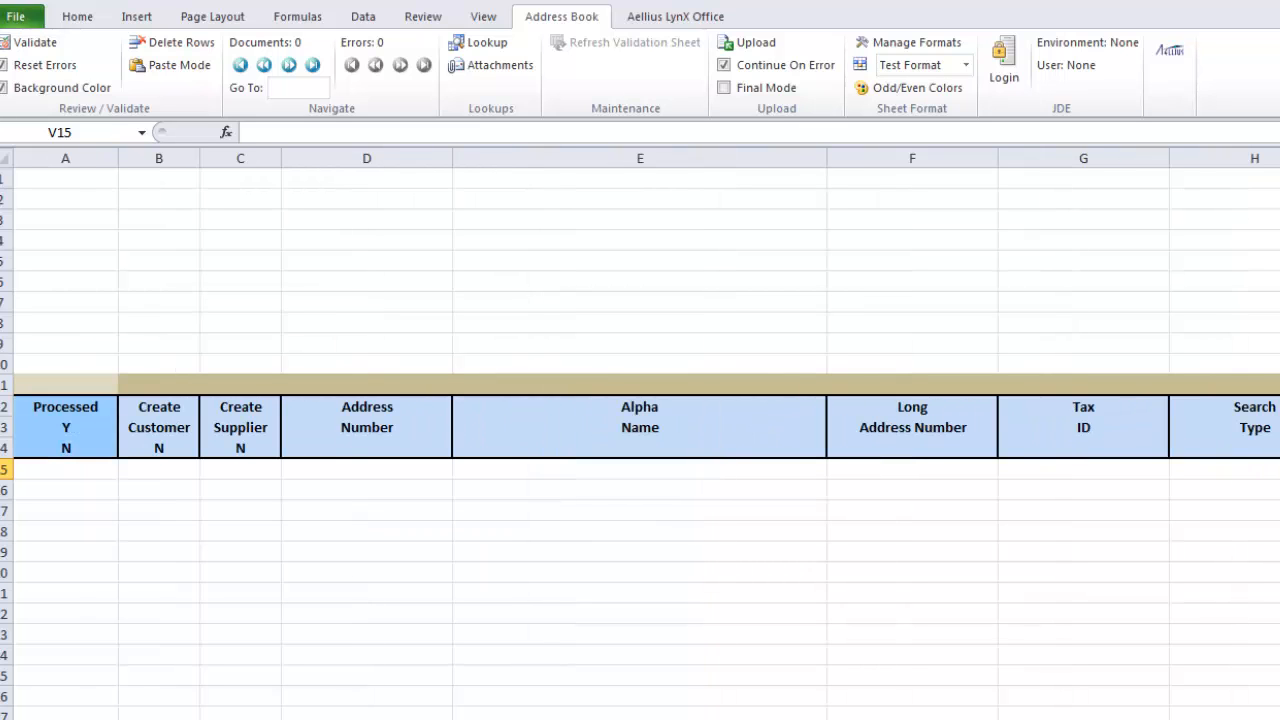